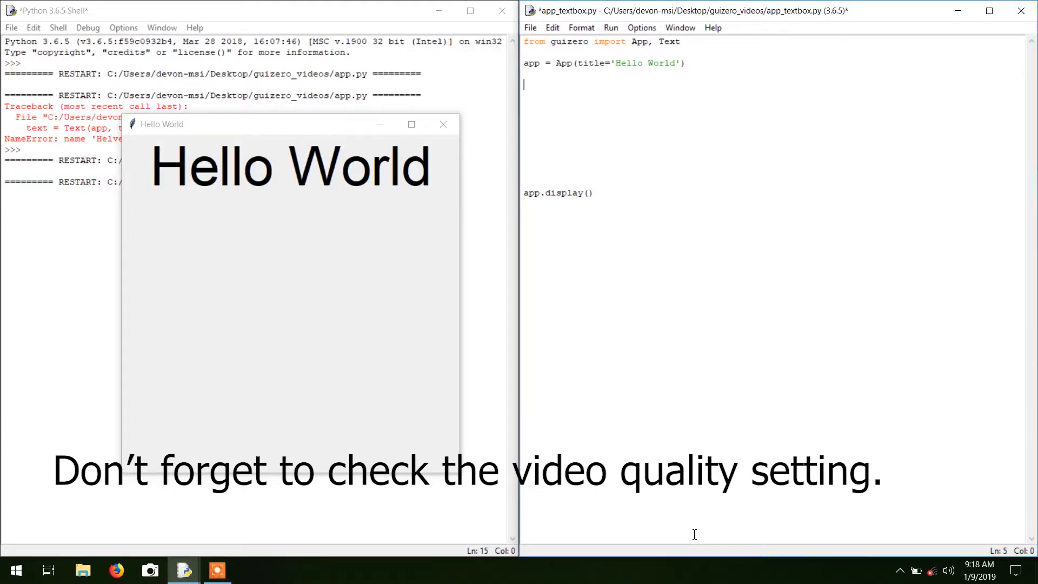
- Move the running Hello World window aside and add TextBox to the guizero import line
{"action": "left_click_drag", "start_coordinate": [163, 124], "coordinate": [177, 129]}
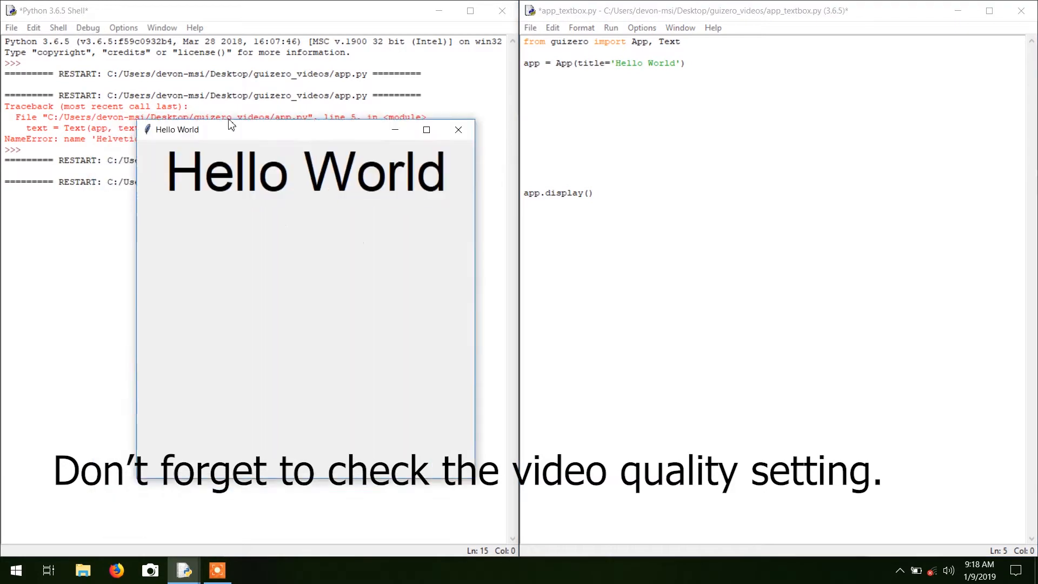
{"action": "left_click_drag", "start_coordinate": [232, 126], "coordinate": [238, 144]}
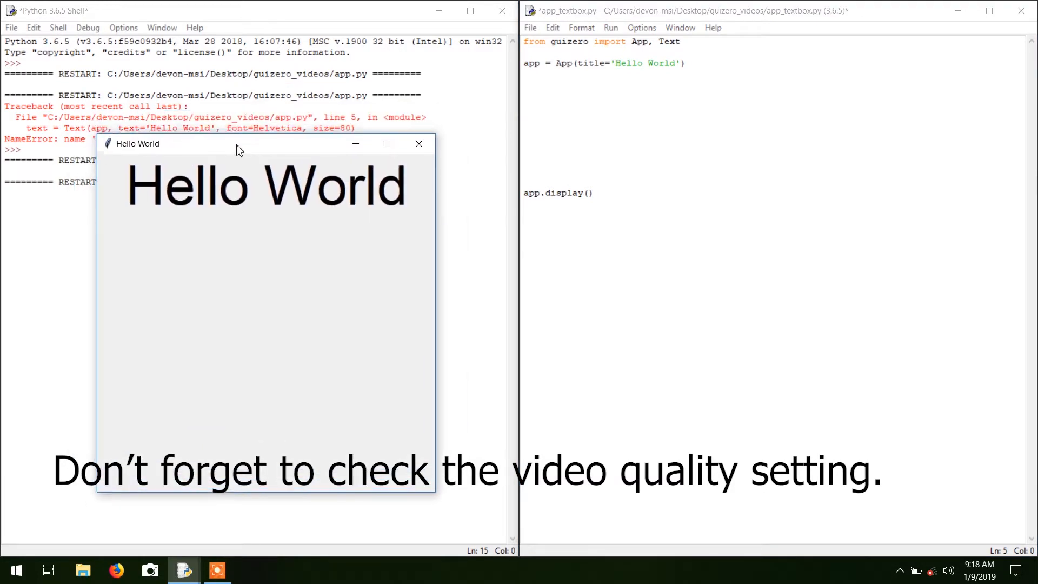
{"action": "left_click_drag", "start_coordinate": [238, 144], "coordinate": [277, 123]}
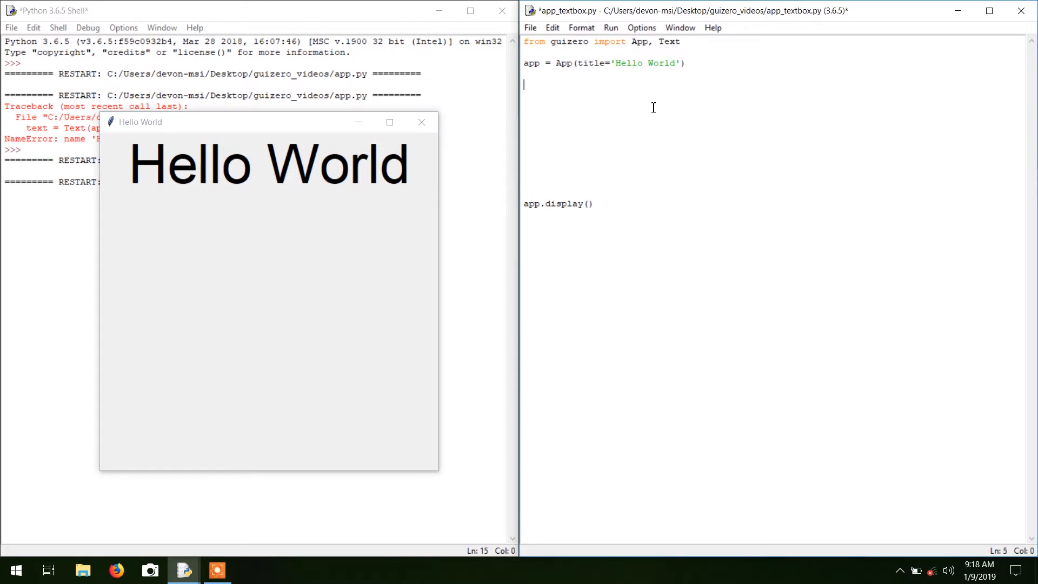
{"action": "left_click", "coordinate": [681, 42]}
{"action": "type", "text": ", TextB"}
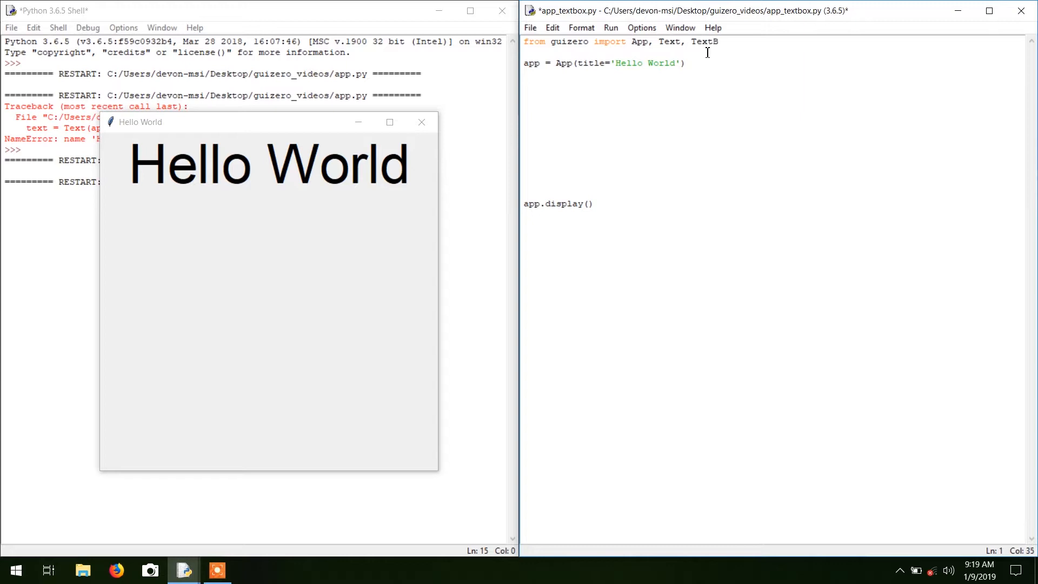
{"action": "type", "text": "ox"}
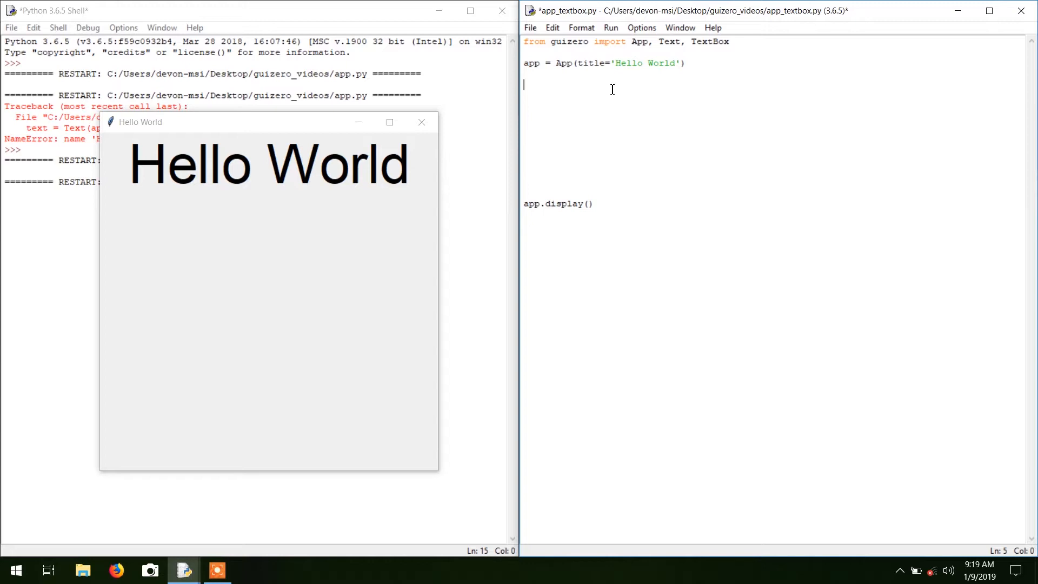
{"action": "mouse_move", "coordinate": [530, 63]}
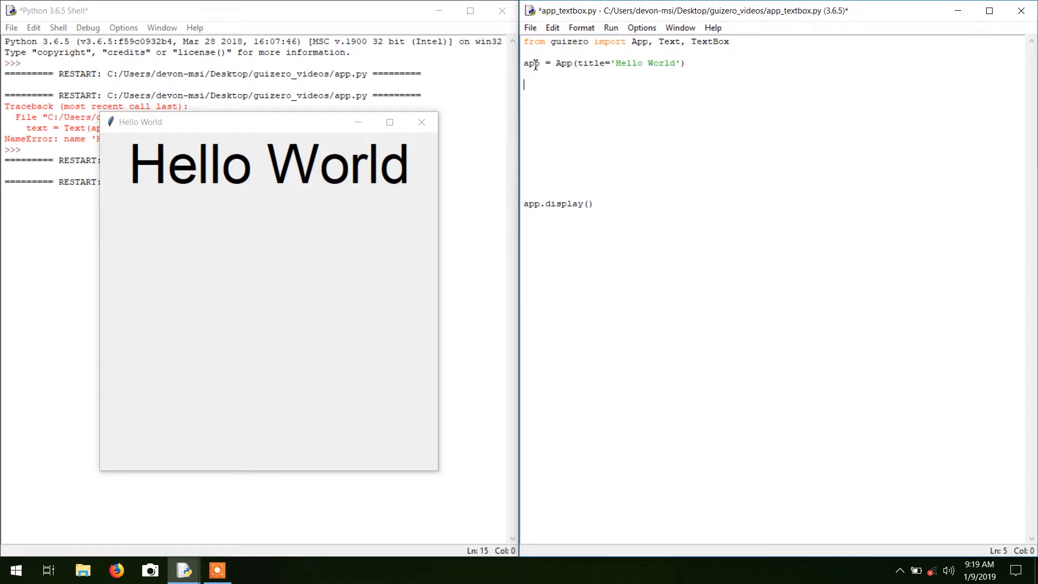
- Highlight the app variable and the app.display() line in the script
{"action": "double_click", "coordinate": [531, 62]}
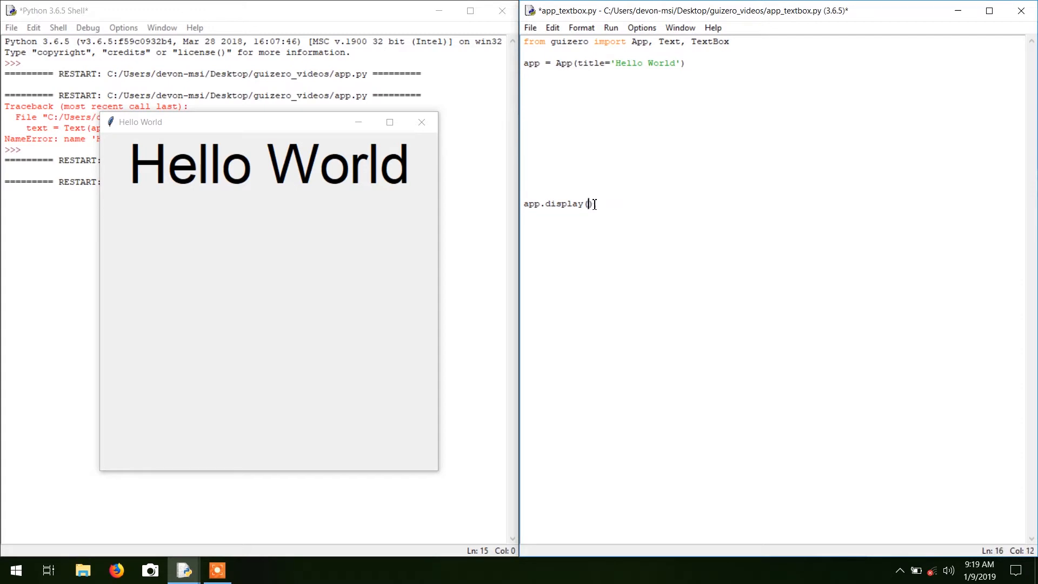
{"action": "triple_click", "coordinate": [558, 204]}
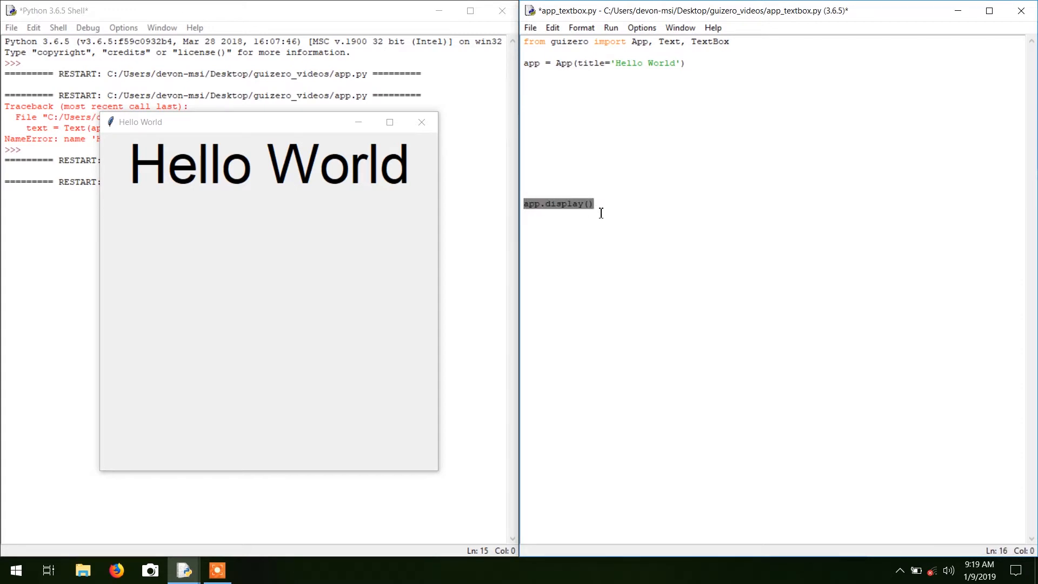
{"action": "mouse_move", "coordinate": [644, 222]}
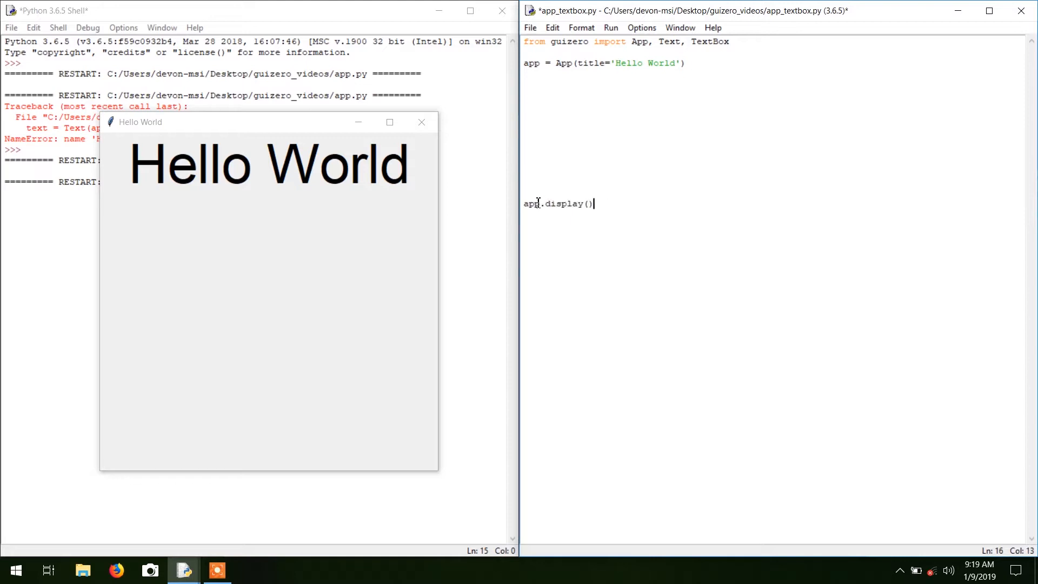
{"action": "double_click", "coordinate": [530, 63]}
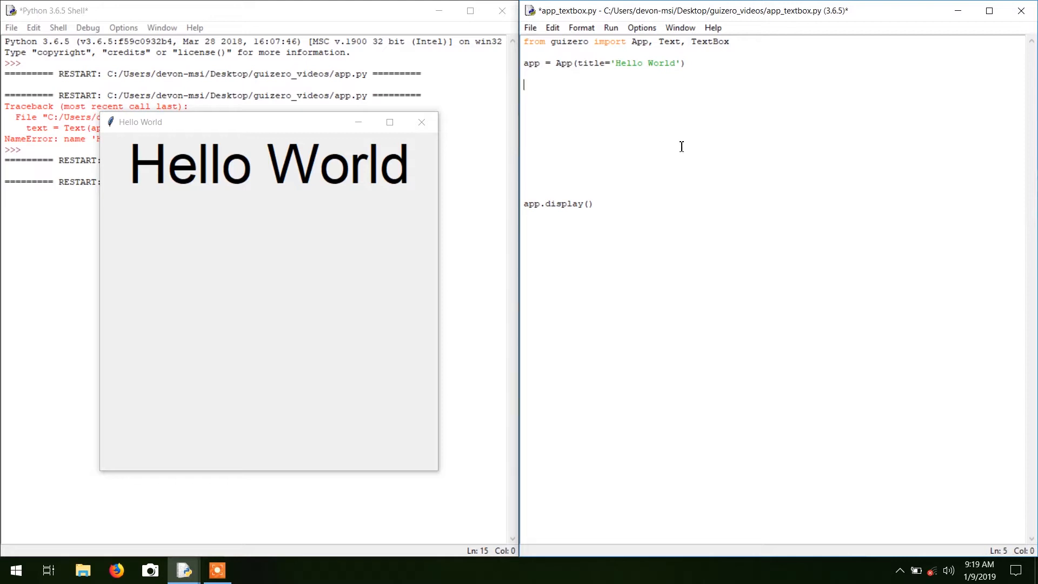
- Start a new line 'whatever = TextBox(app,' after the app creation line
{"action": "type", "text": "wha"}
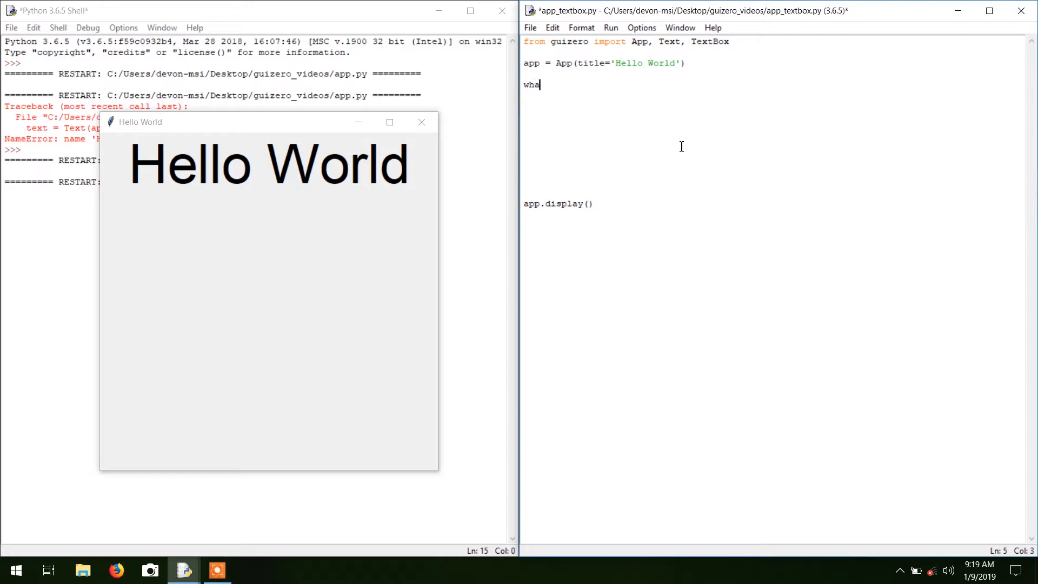
{"action": "type", "text": "tever"}
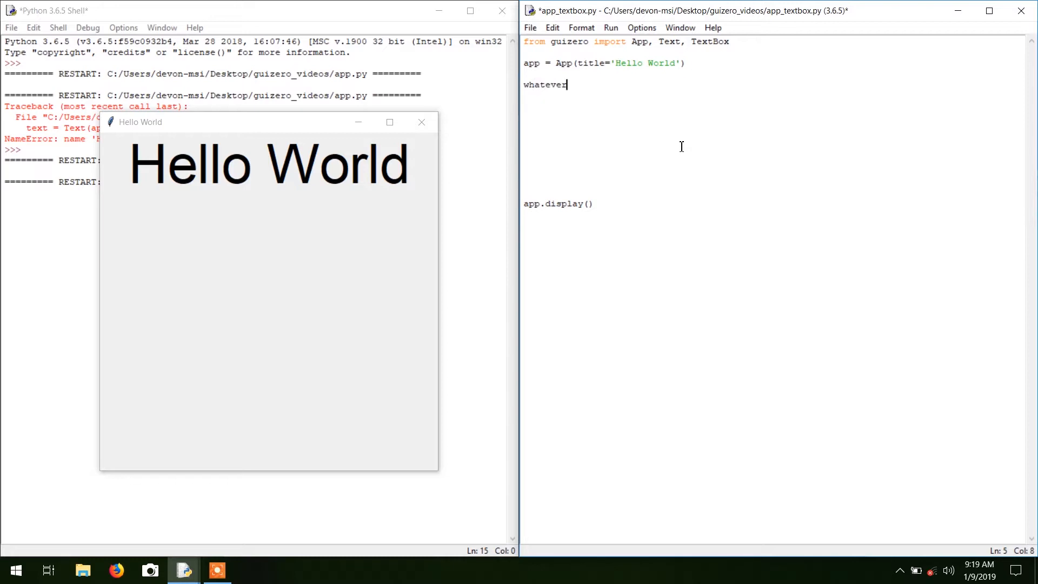
{"action": "type", "text": "= Tex"}
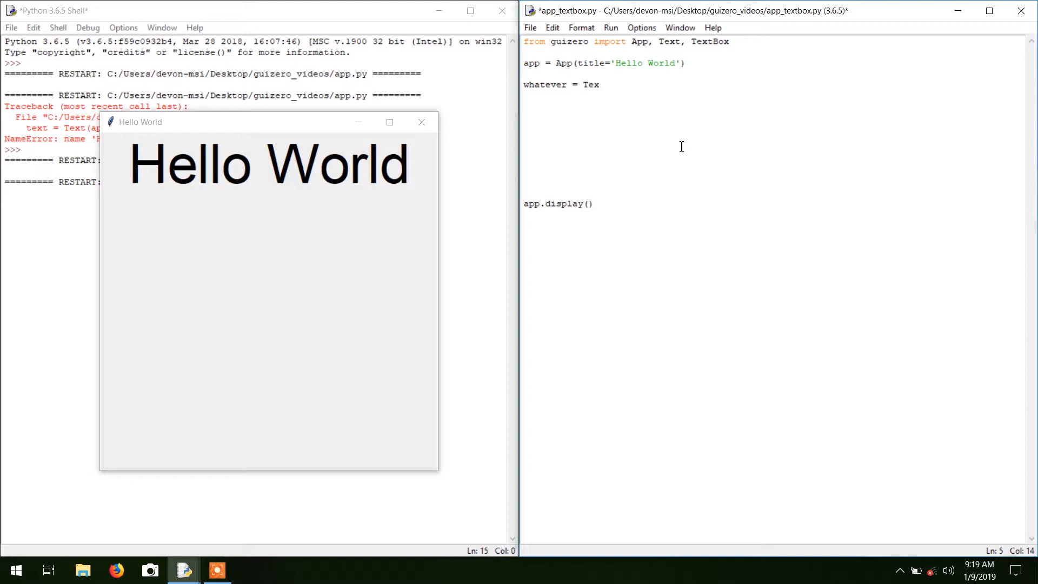
{"action": "type", "text": "tBox"}
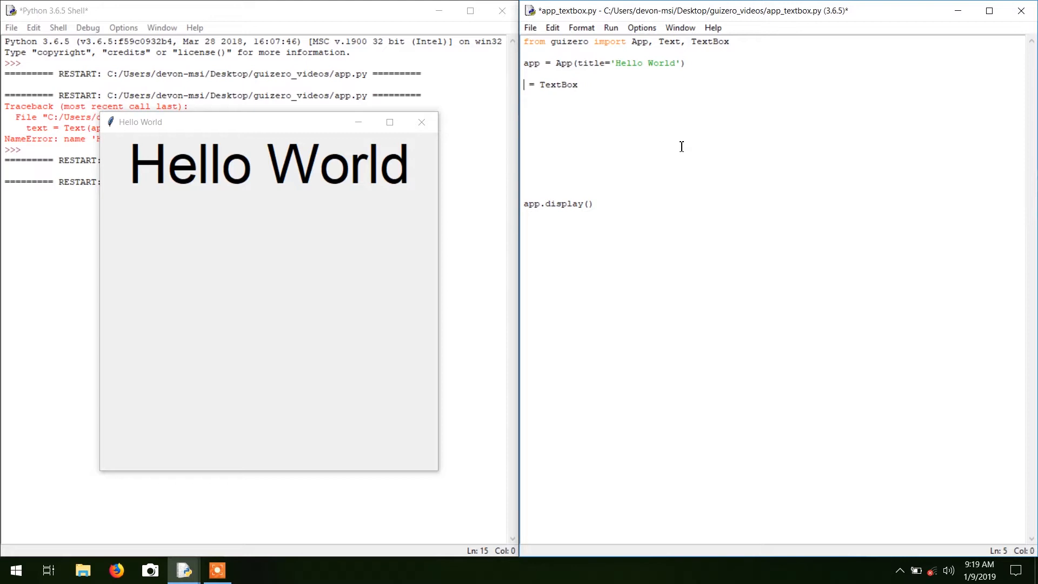
{"action": "type", "text": "whatev"}
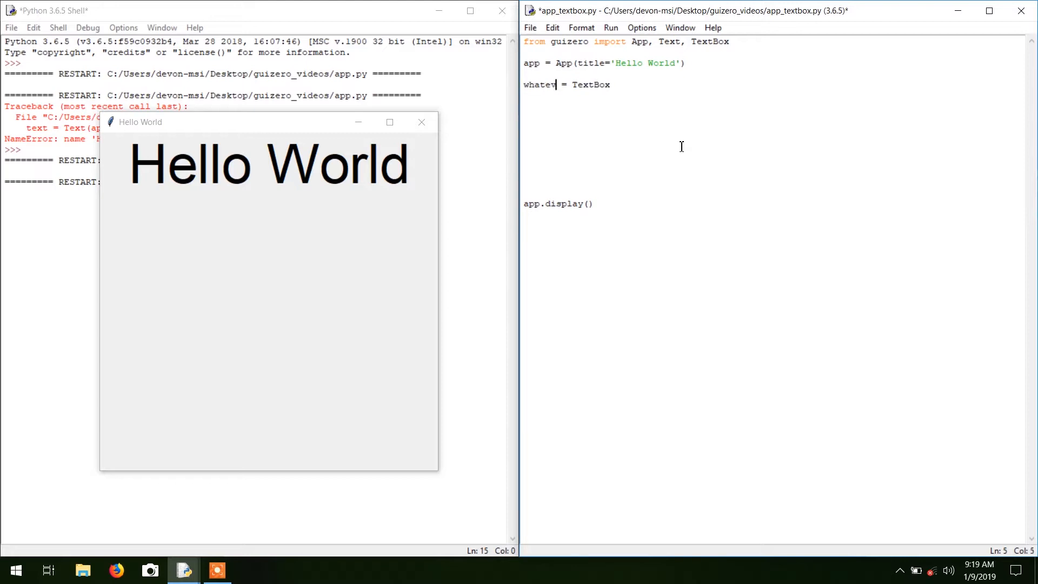
{"action": "type", "text": "er"}
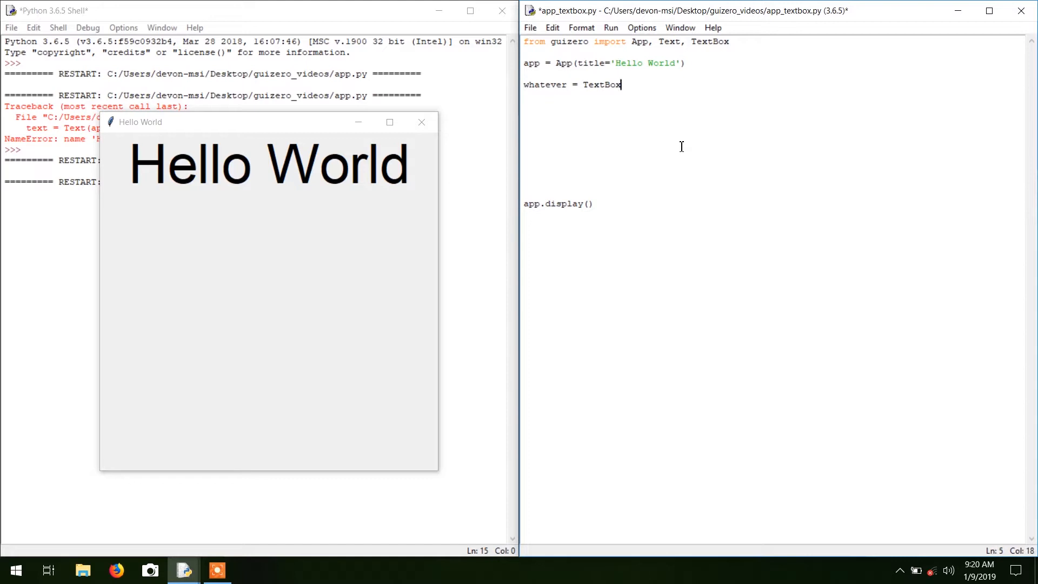
{"action": "type", "text": "("}
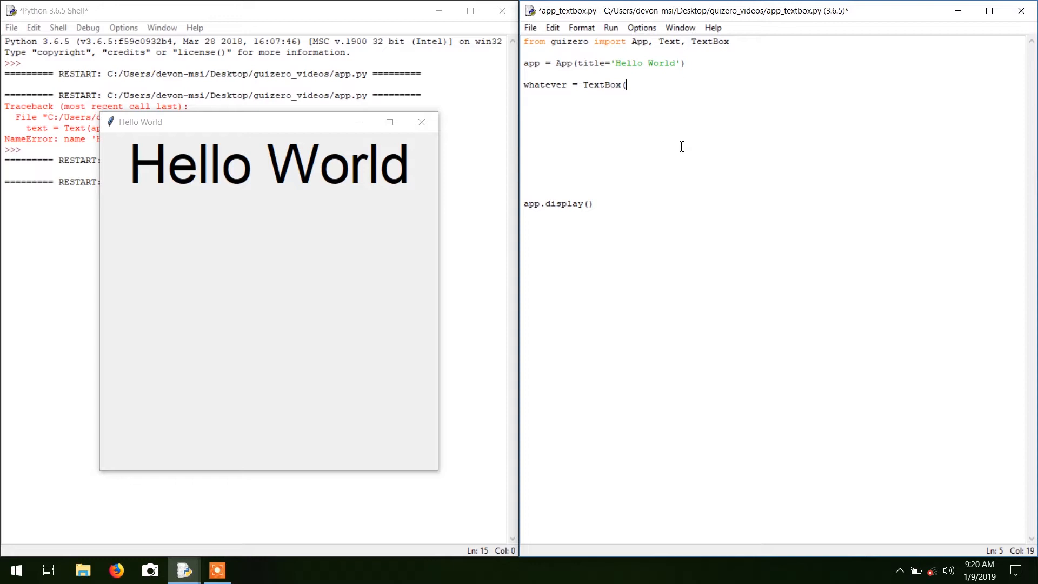
{"action": "type", "text": "app,"}
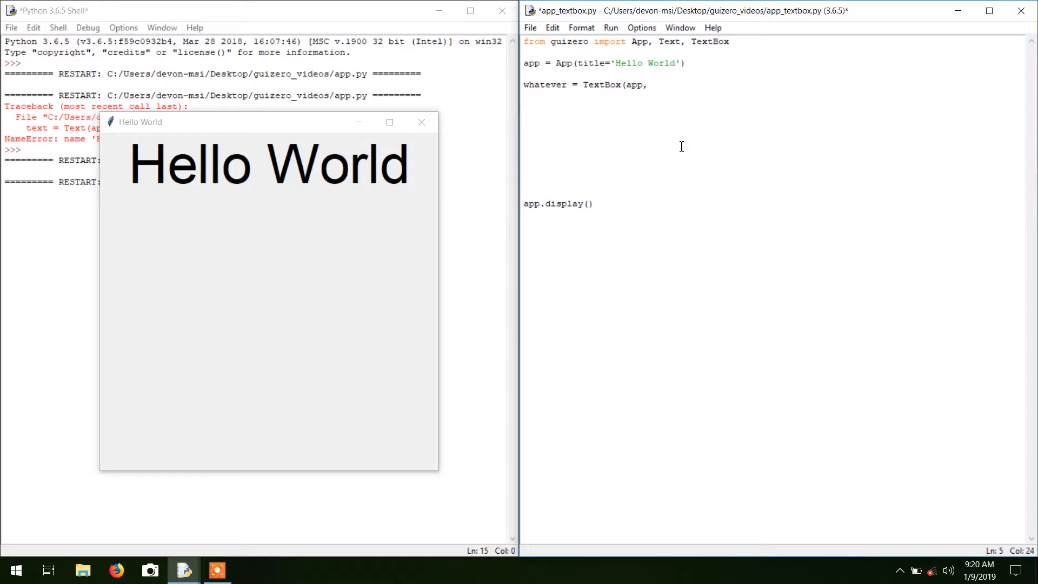
{"action": "type", "text": "\" \""}
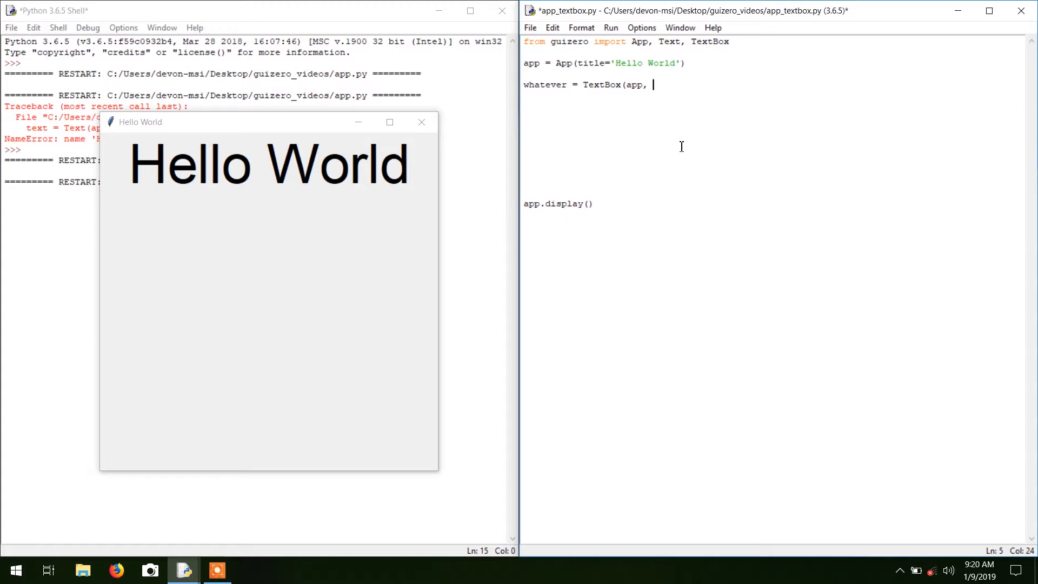
{"action": "key", "text": "BackSpace"}
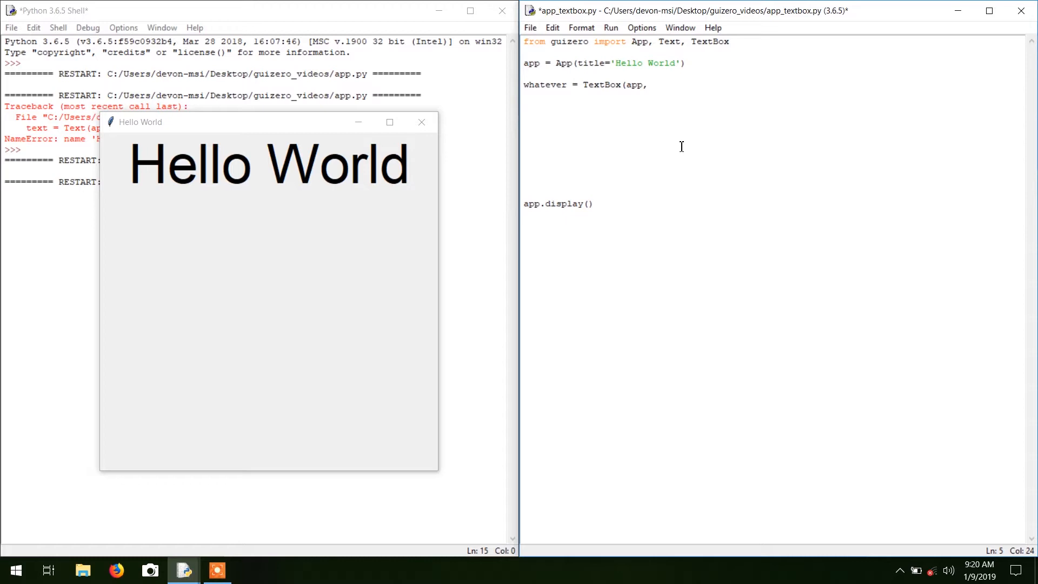
- Finish the TextBox line with width=100, dropping the half-written height, and save the script
{"action": "type", "text": "width="}
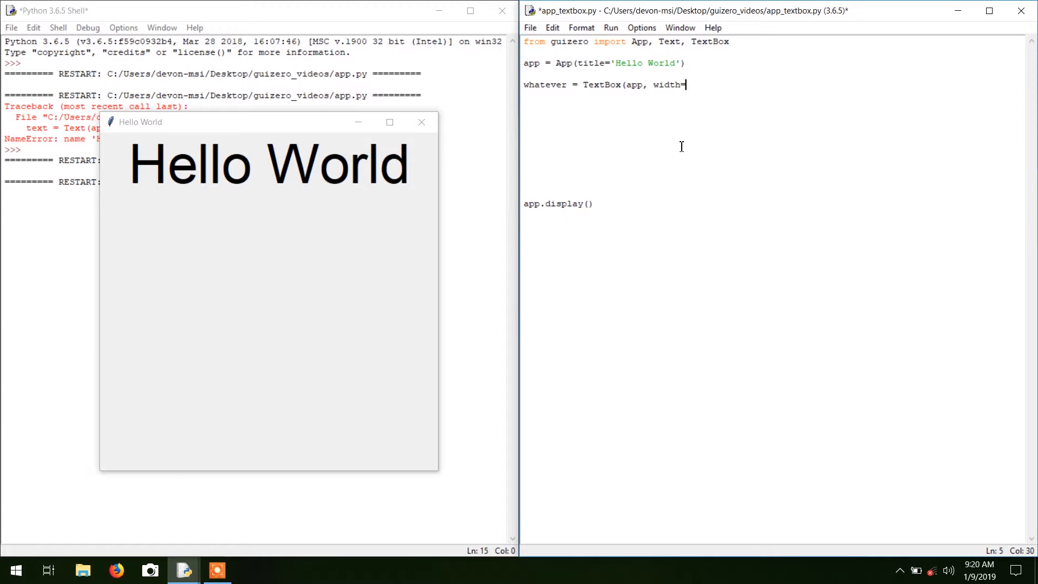
{"action": "type", "text": "0"}
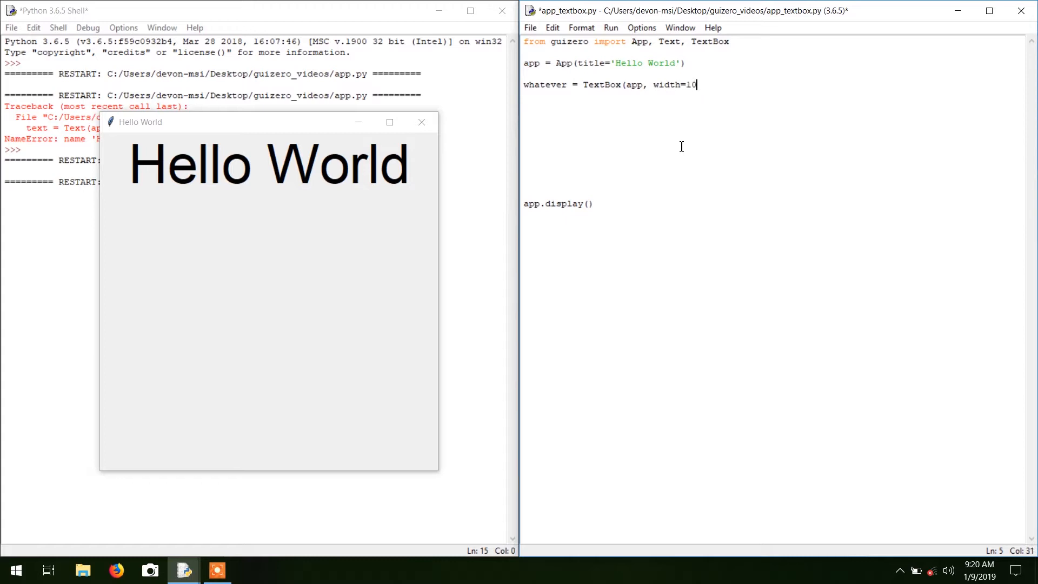
{"action": "type", "text": "0, hei"}
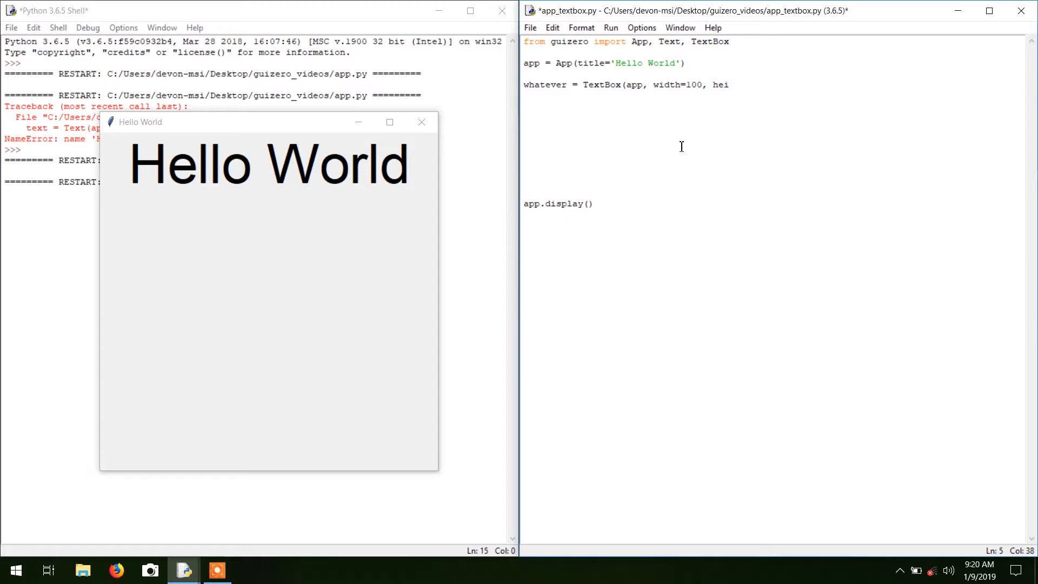
{"action": "key", "text": "BackSpace"}
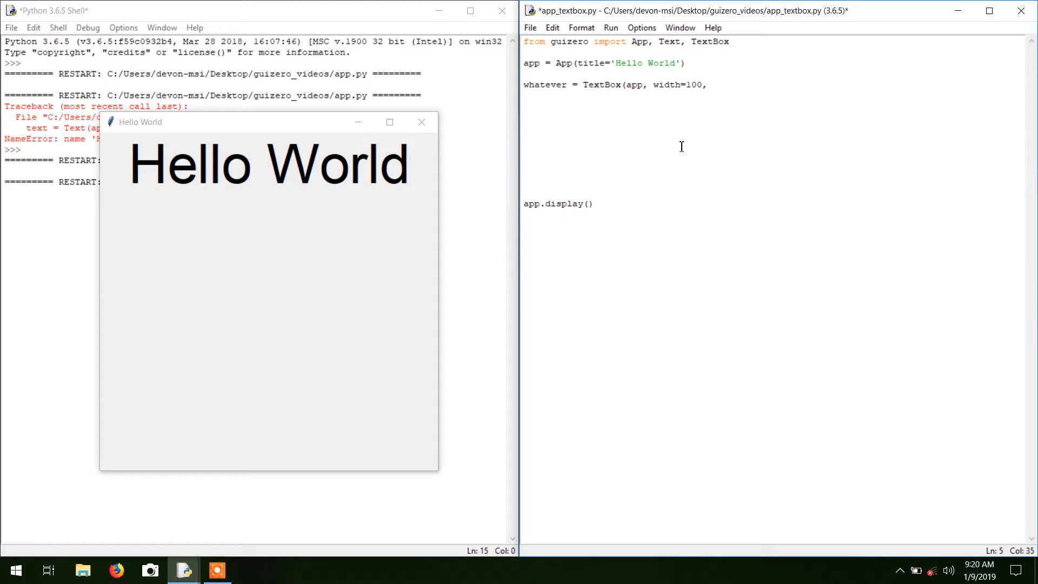
{"action": "key", "text": "Backspace"}
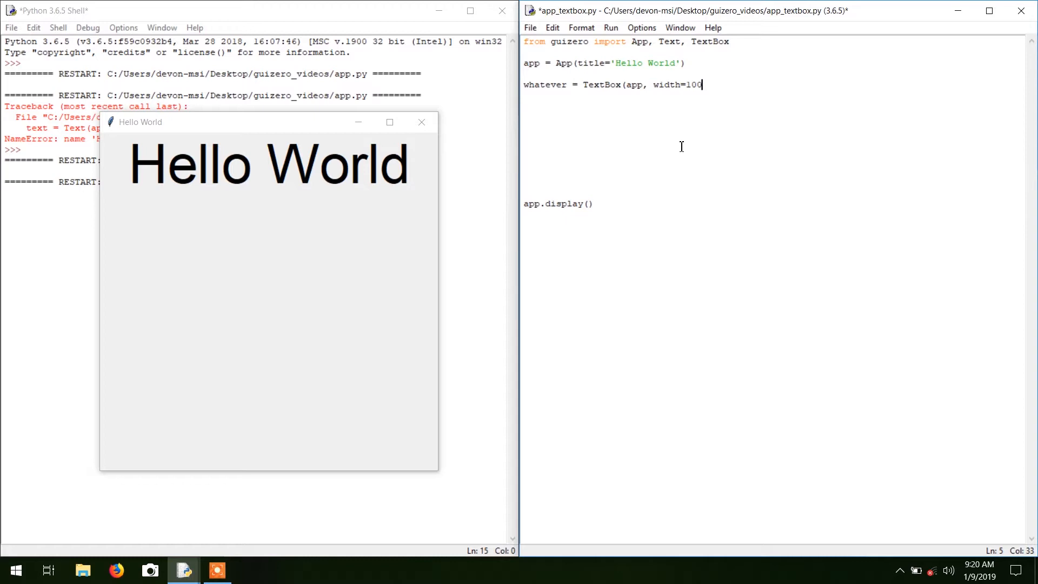
{"action": "type", "text": ")"}
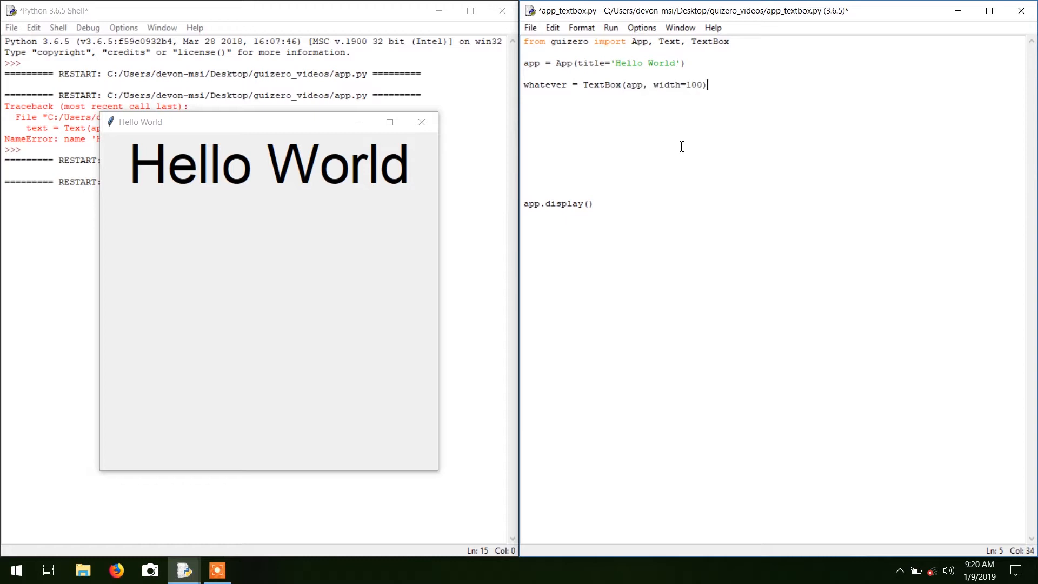
{"action": "key", "text": "ctrl+s"}
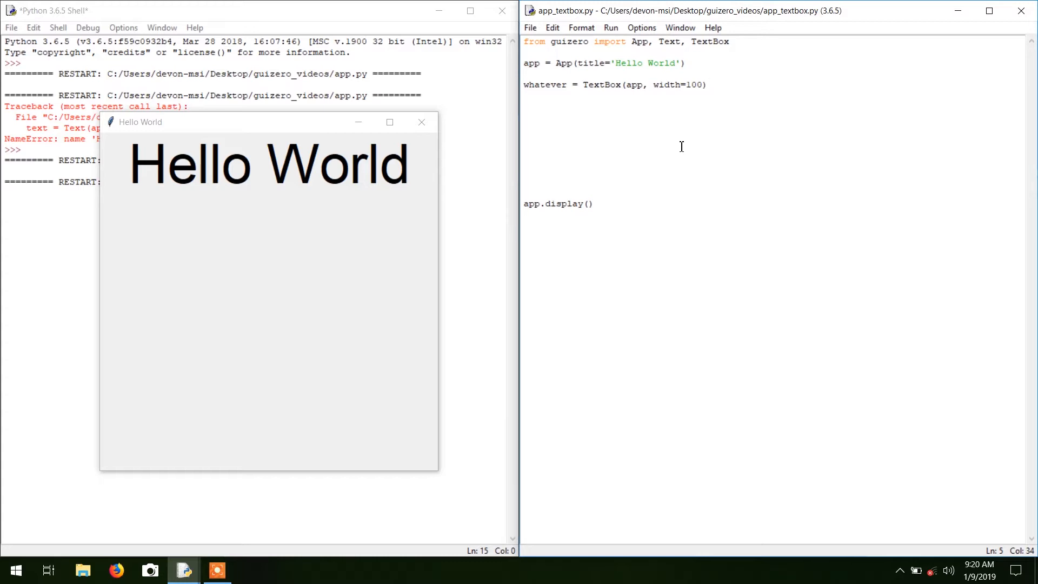
- Begin a new line hello_text = Text(app above the TextBox line
{"action": "left_click", "coordinate": [708, 85]}
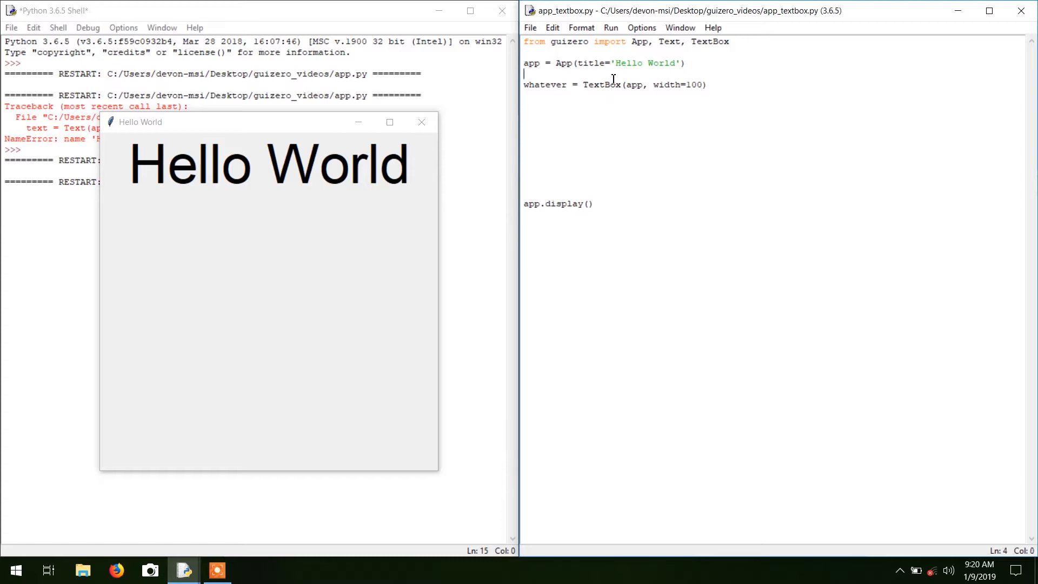
{"action": "key", "text": "enter"}
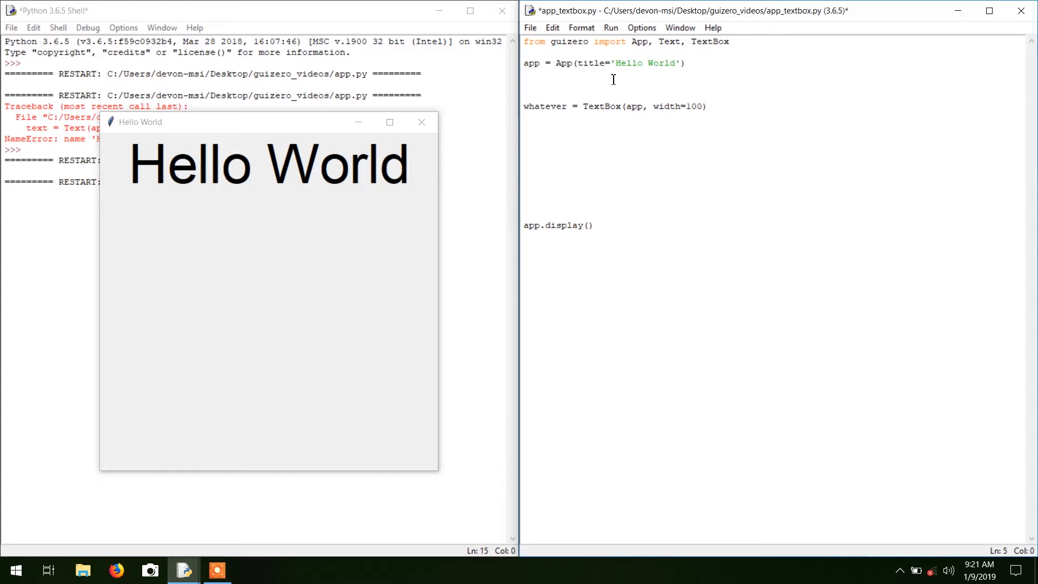
{"action": "type", "text": "t"}
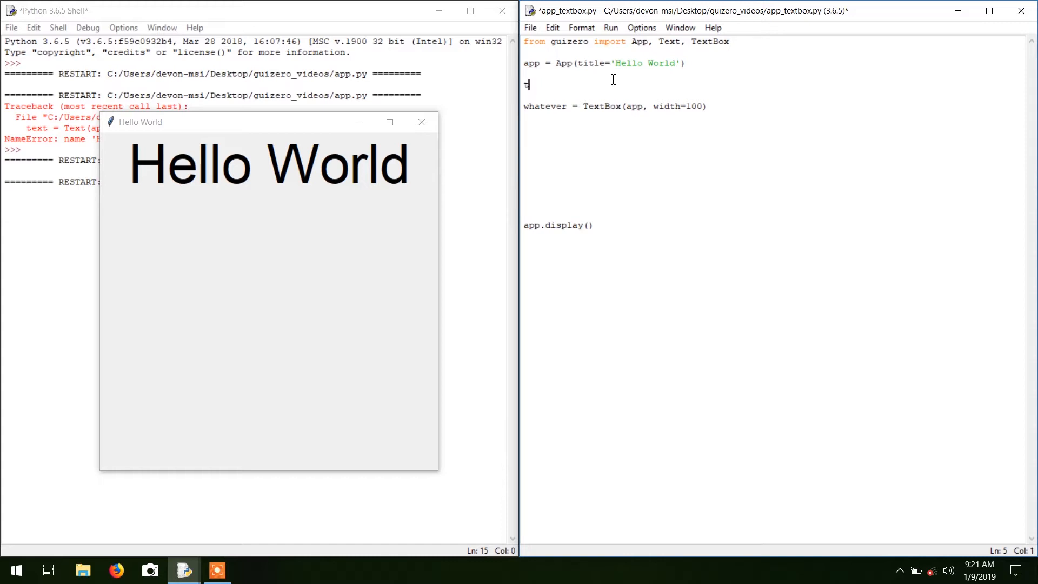
{"action": "type", "text": "ello"}
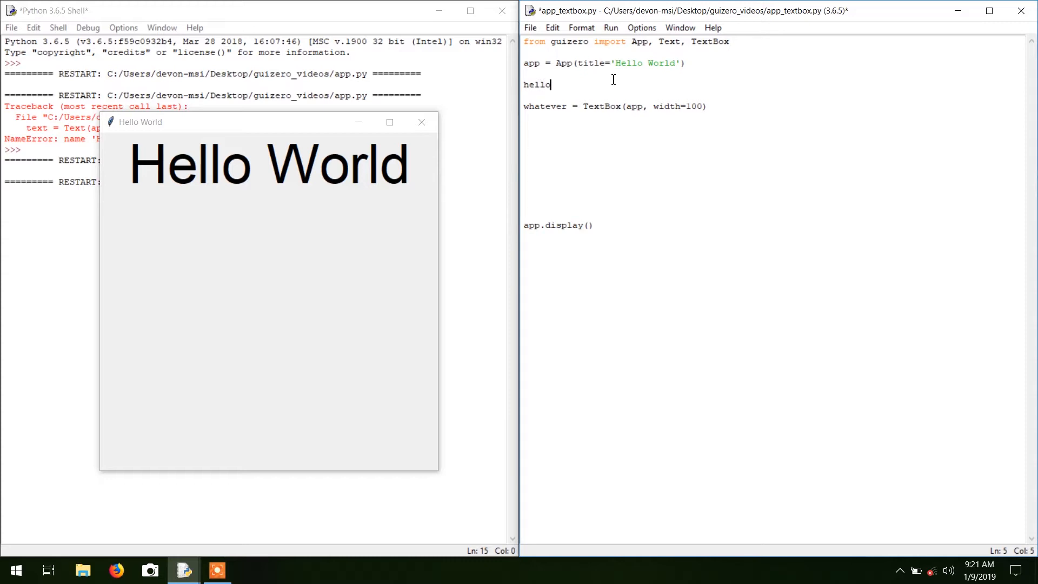
{"action": "type", "text": "_text ="}
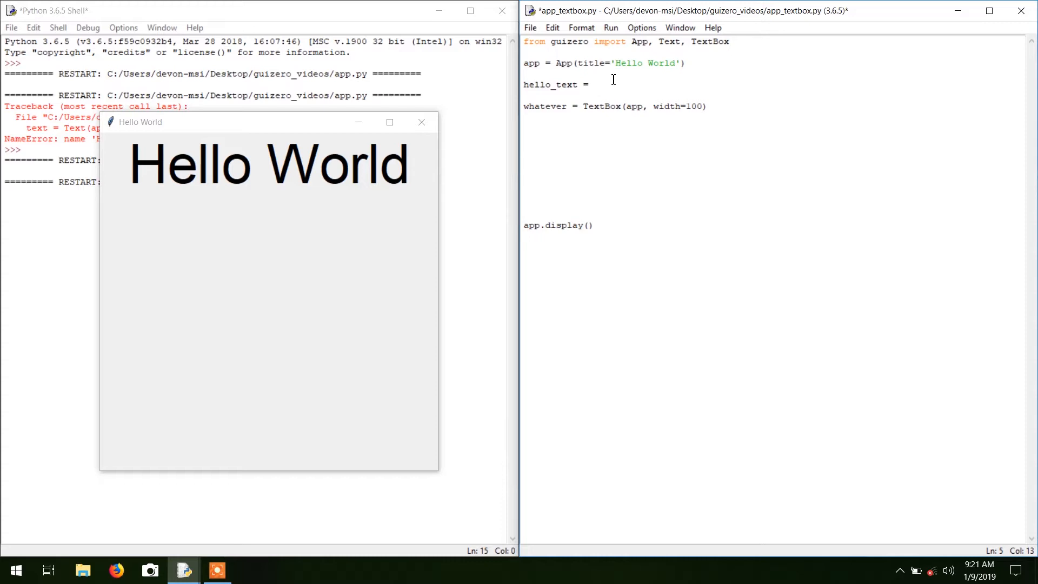
{"action": "type", "text": "Text_"}
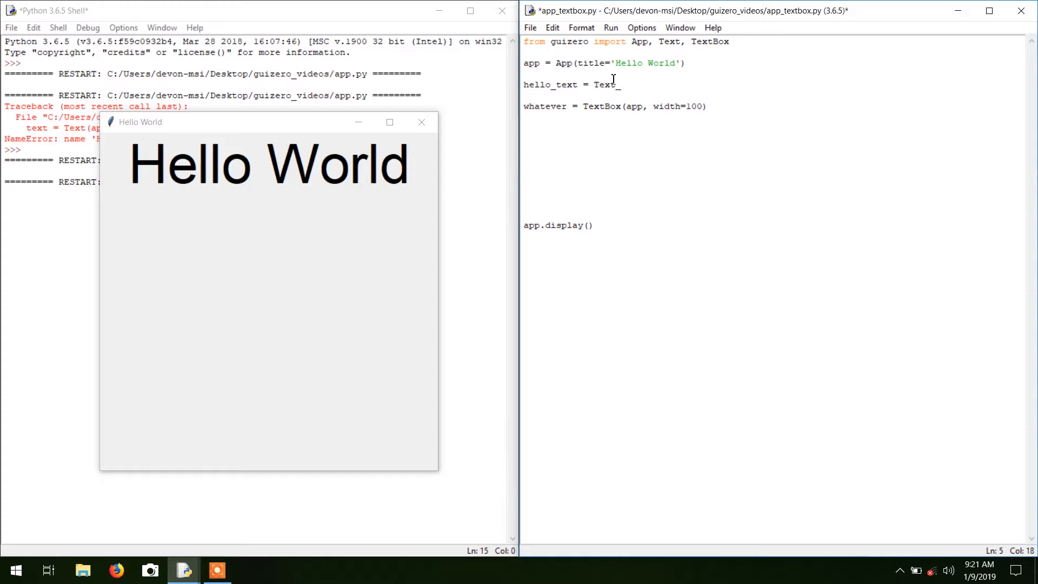
{"action": "type", "text": "(app,"}
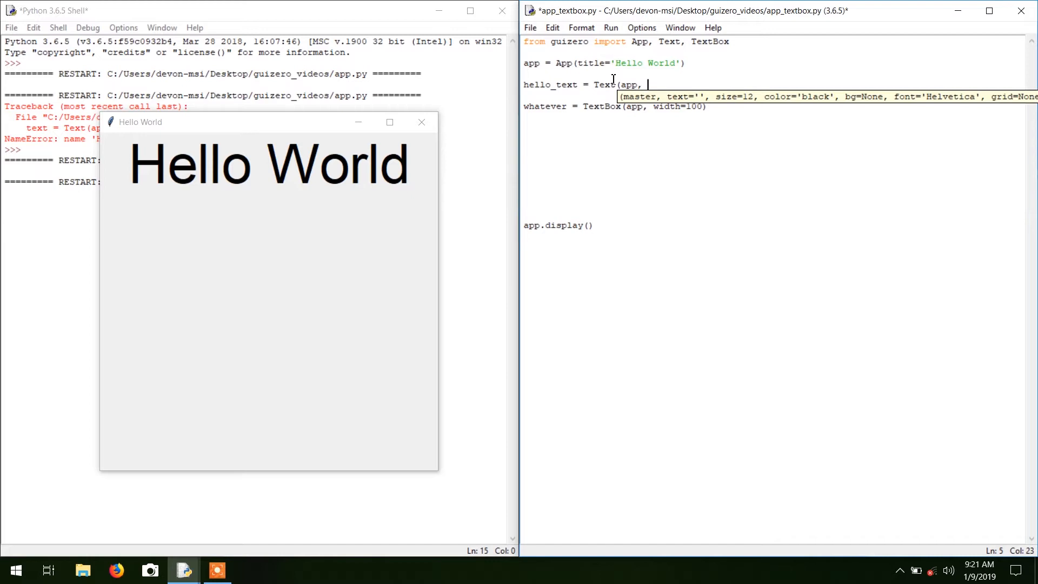
- Give the Text the arguments text='Hello World' and font='Helvetica'
{"action": "type", "text": "text="}
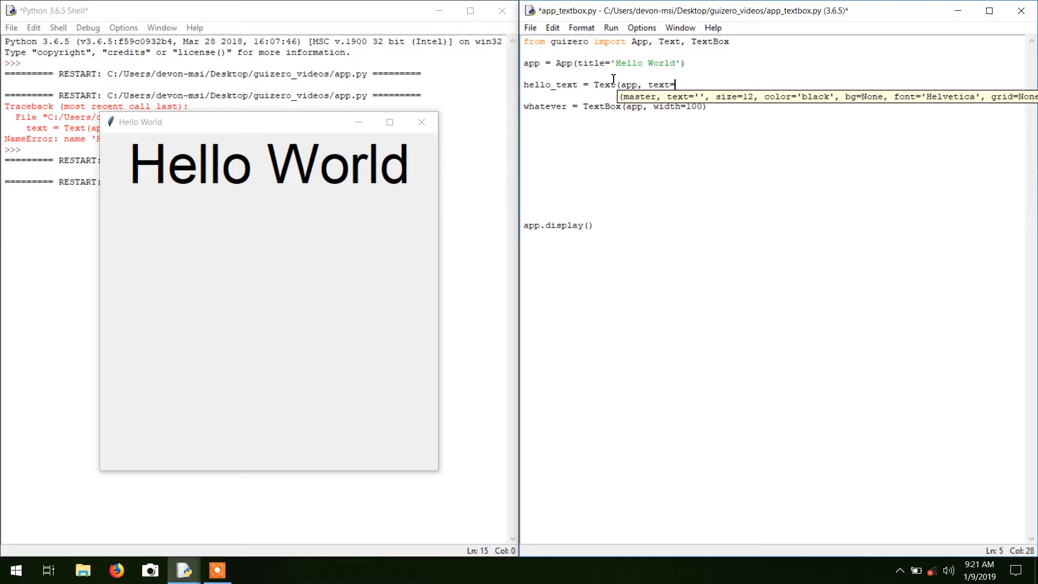
{"action": "type", "text": "'Hel"}
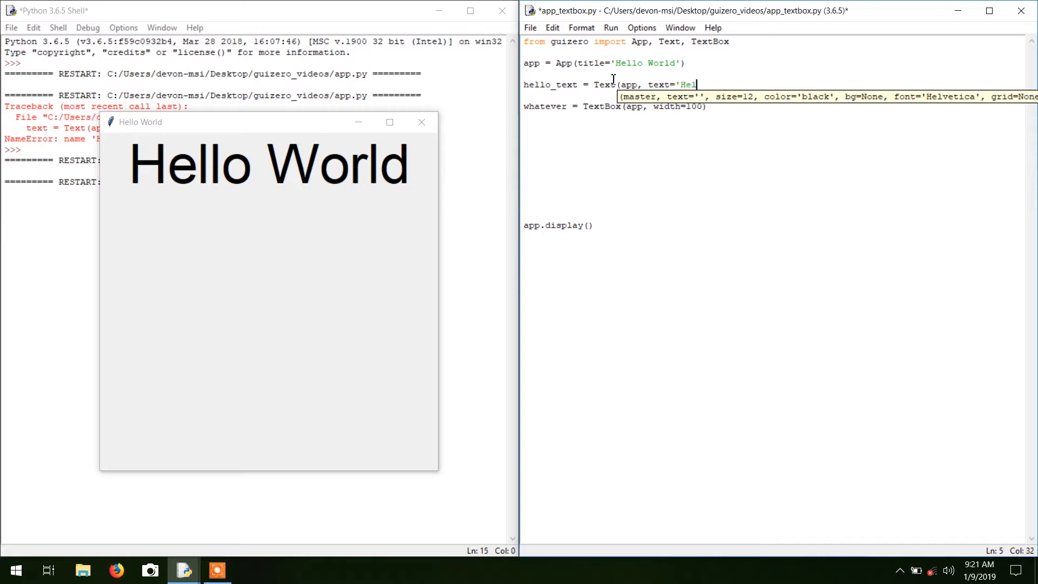
{"action": "type", "text": "lo World"}
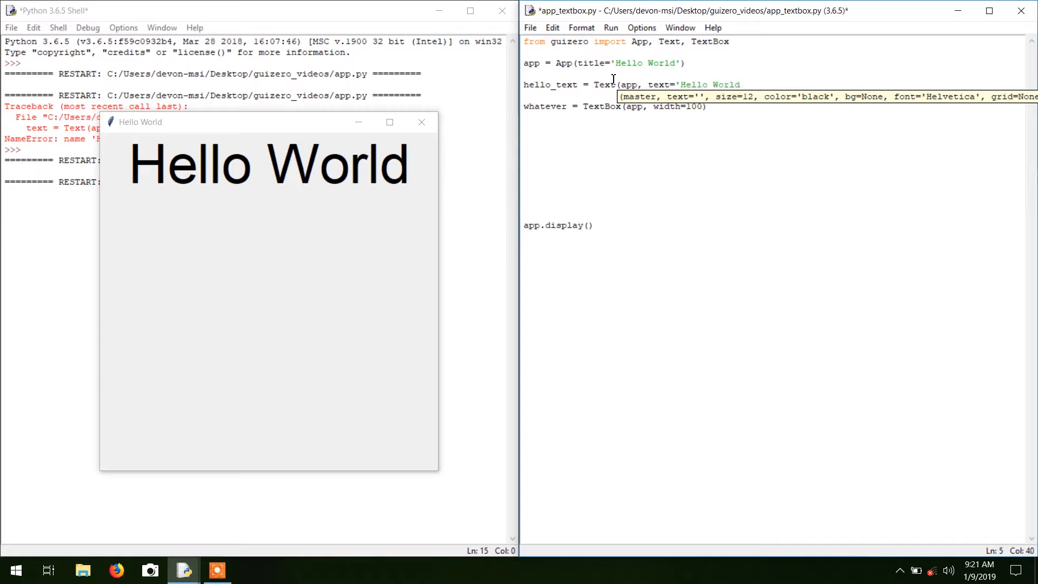
{"action": "type", "text": ","}
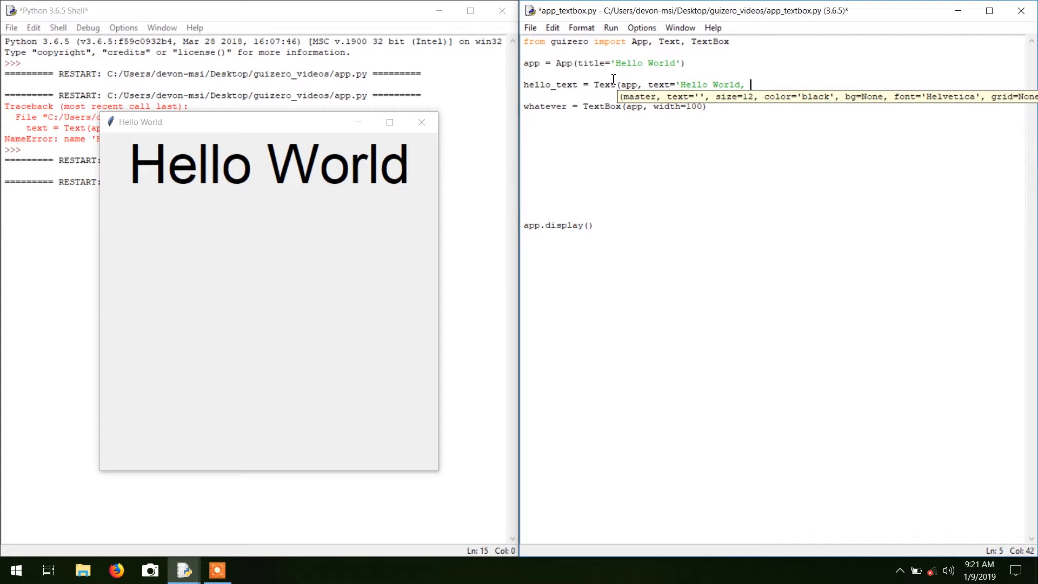
{"action": "type", "text": "font"}
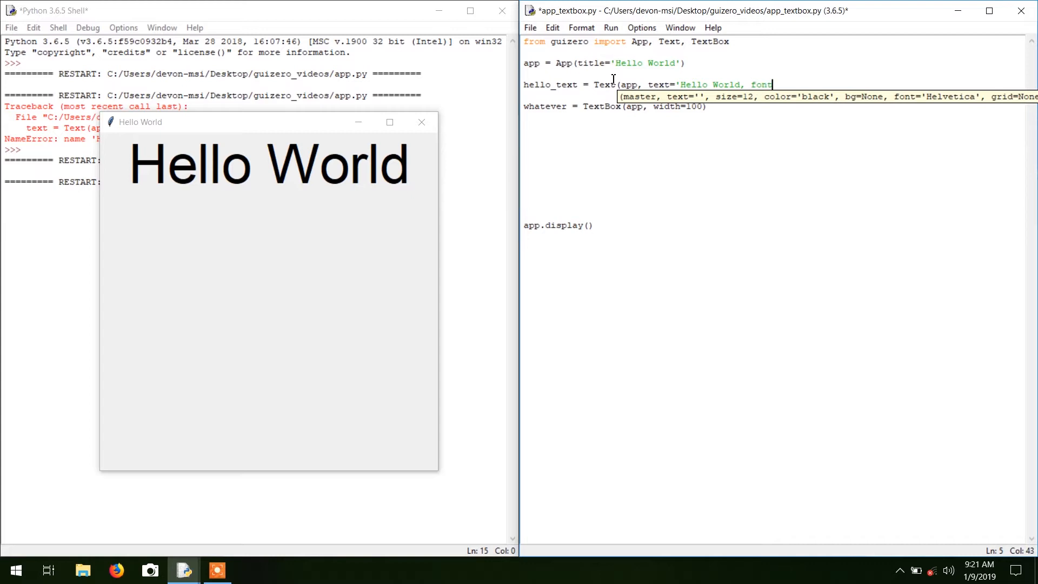
{"action": "type", "text": "=''"}
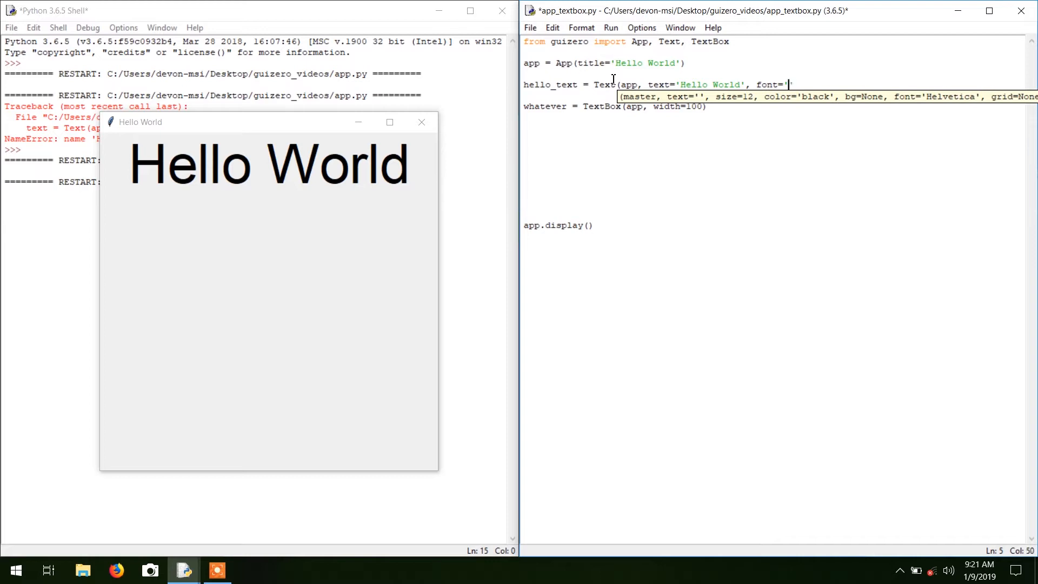
{"action": "type", "text": "Helvetic"}
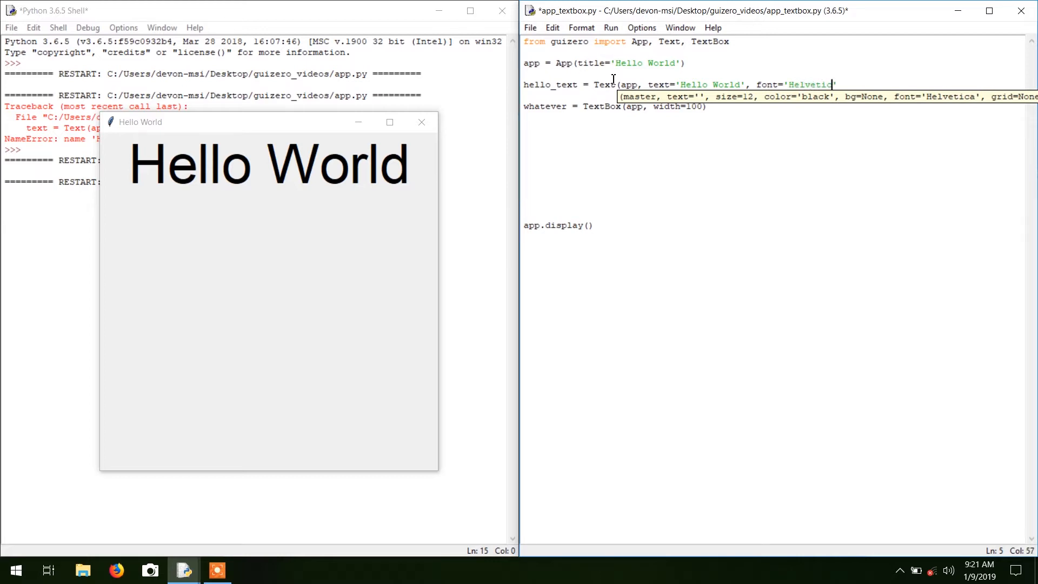
{"action": "type", "text": "a'"}
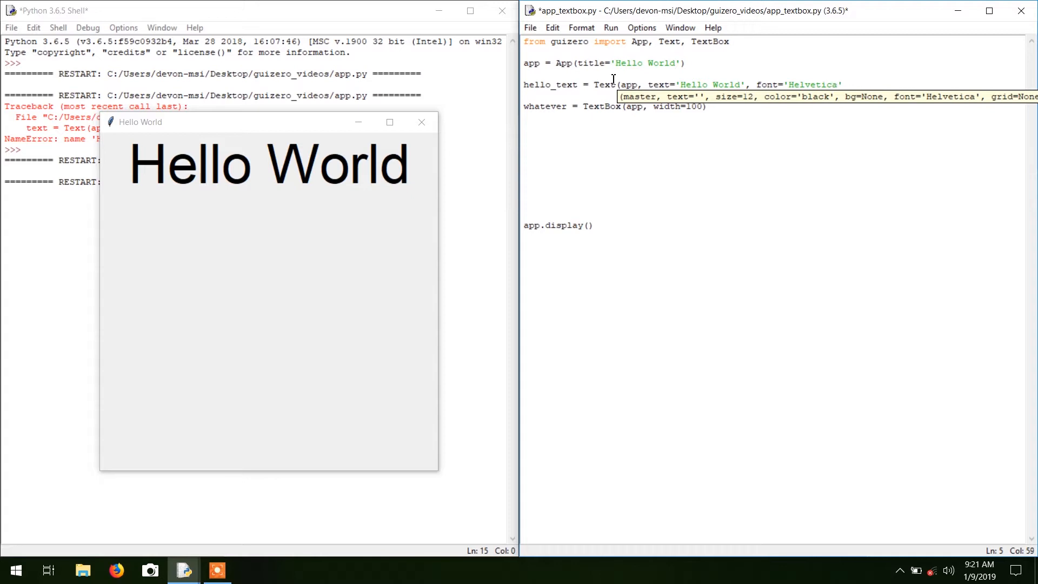
{"action": "type", "text": ","}
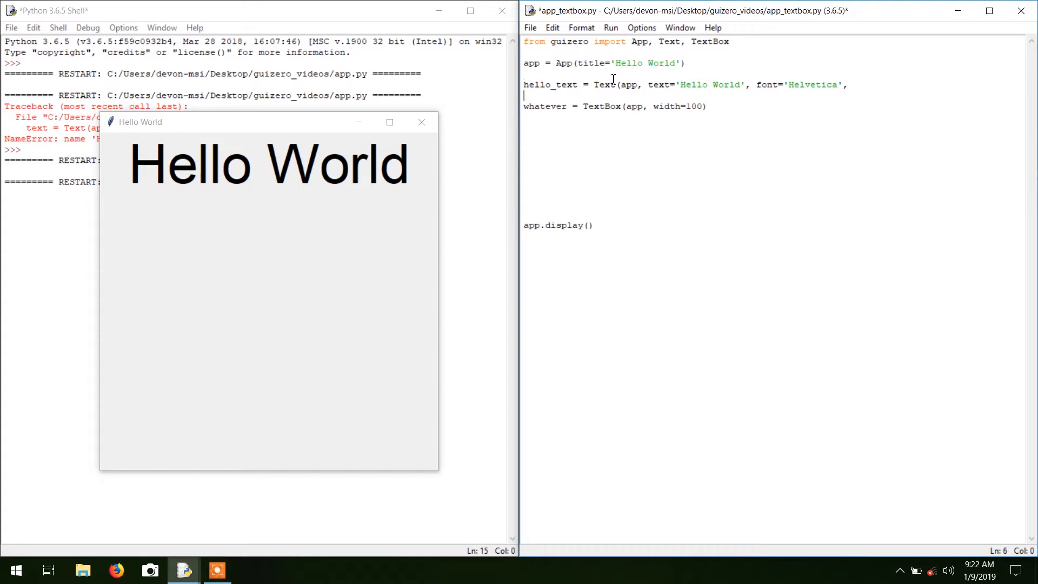
- Rejoin the split line and finish it with size=60 and a closing parenthesis
{"action": "key", "text": "Backspace"}
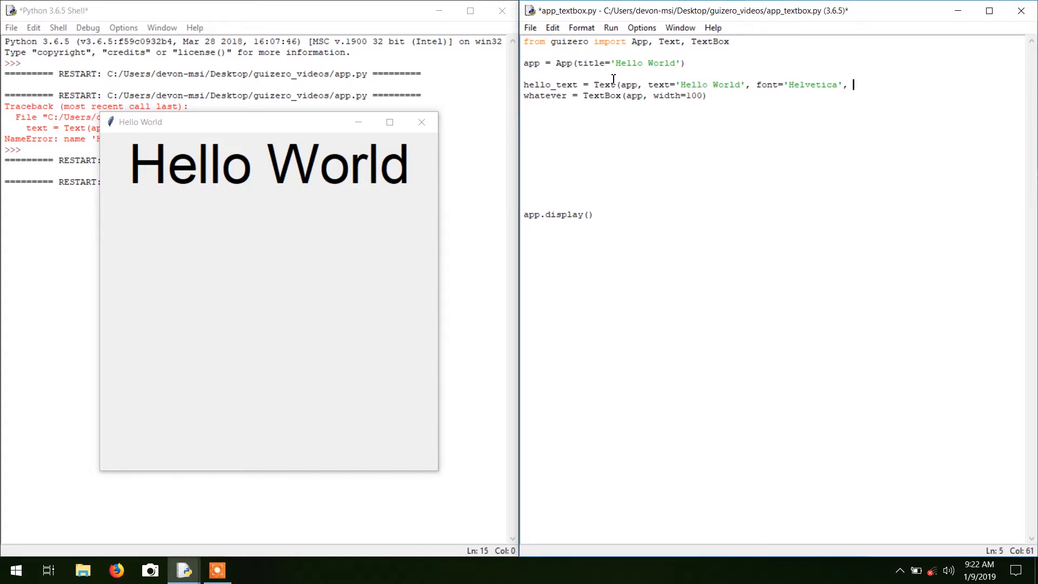
{"action": "type", "text": "size"}
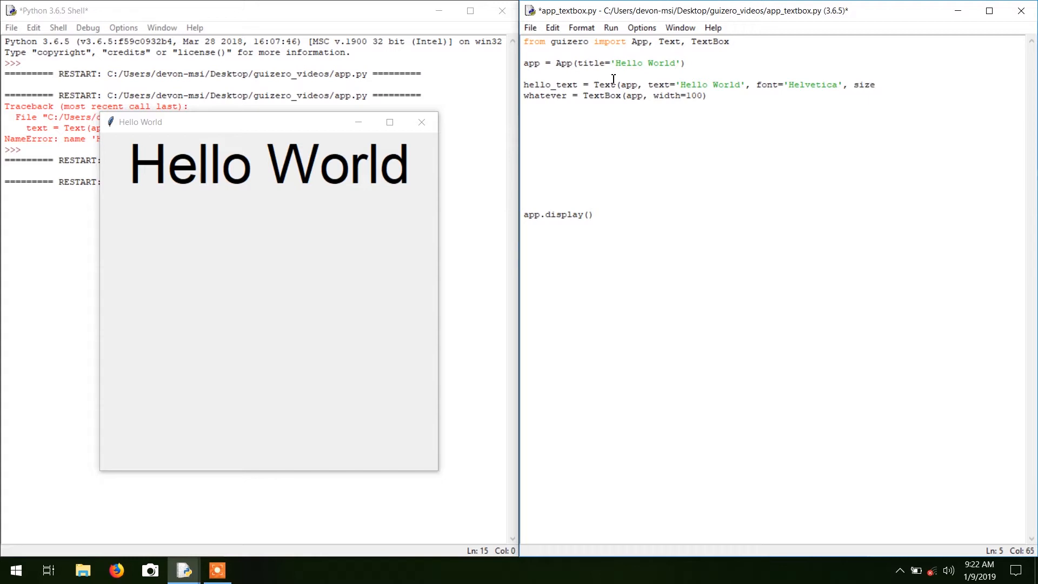
{"action": "type", "text": "60"}
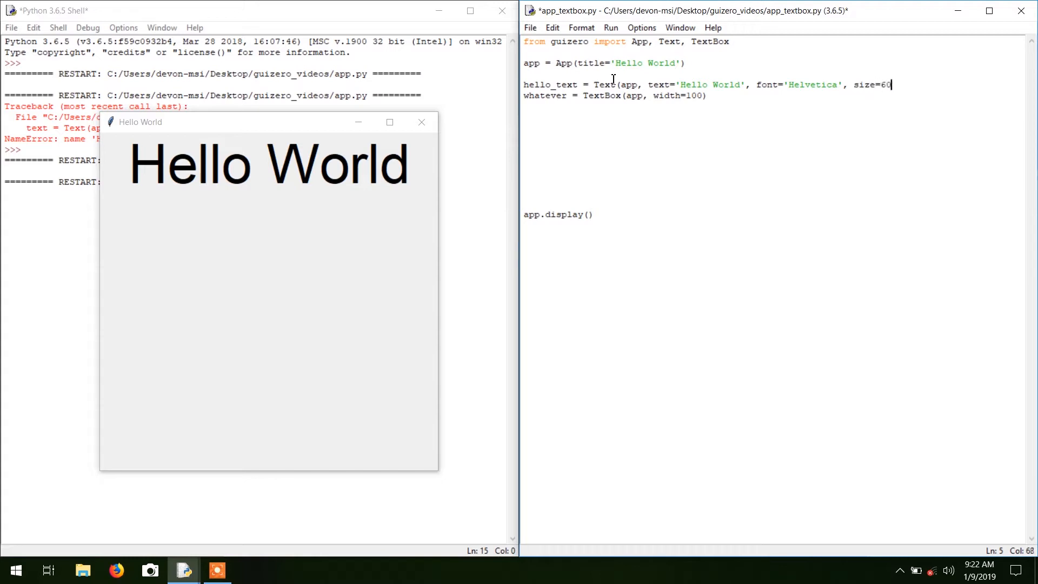
{"action": "type", "text": ")"}
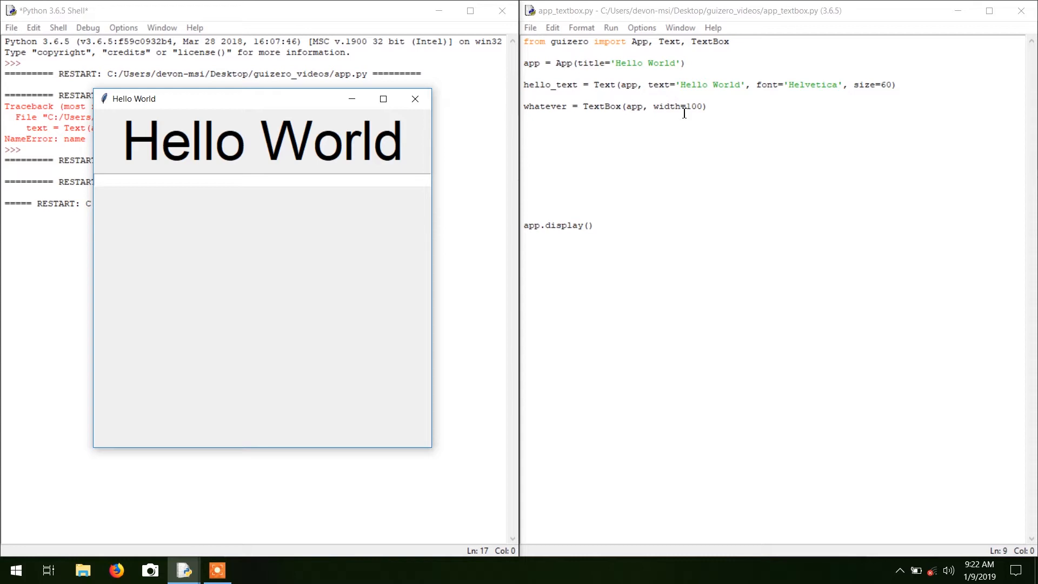
- Reduce the TextBox width to 50, type 'this is a TextBox' in the running app's box, and return to the script
{"action": "left_click", "coordinate": [701, 106]}
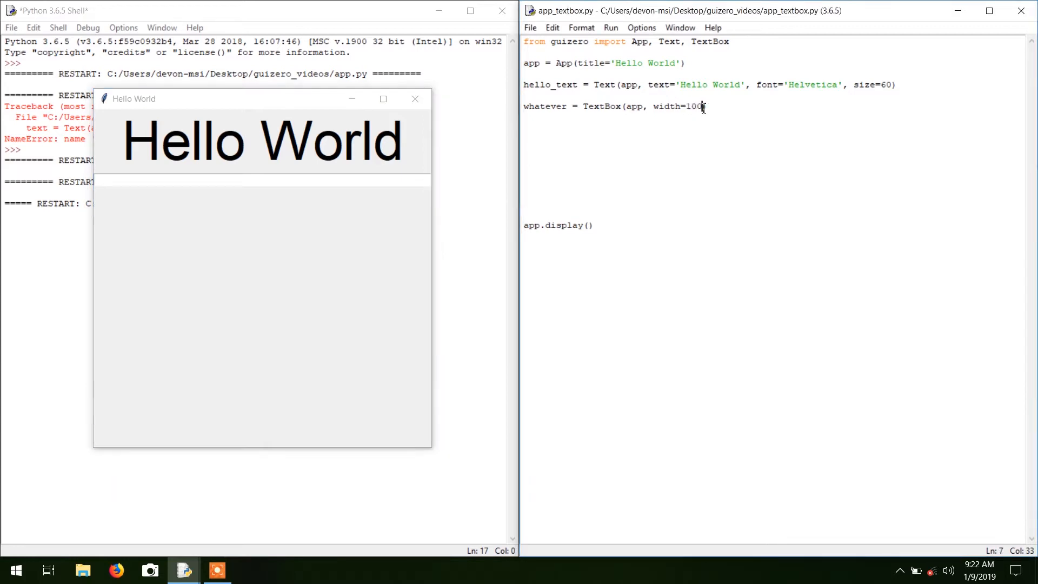
{"action": "key", "text": "Backspace"}
{"action": "type", "text": "5"}
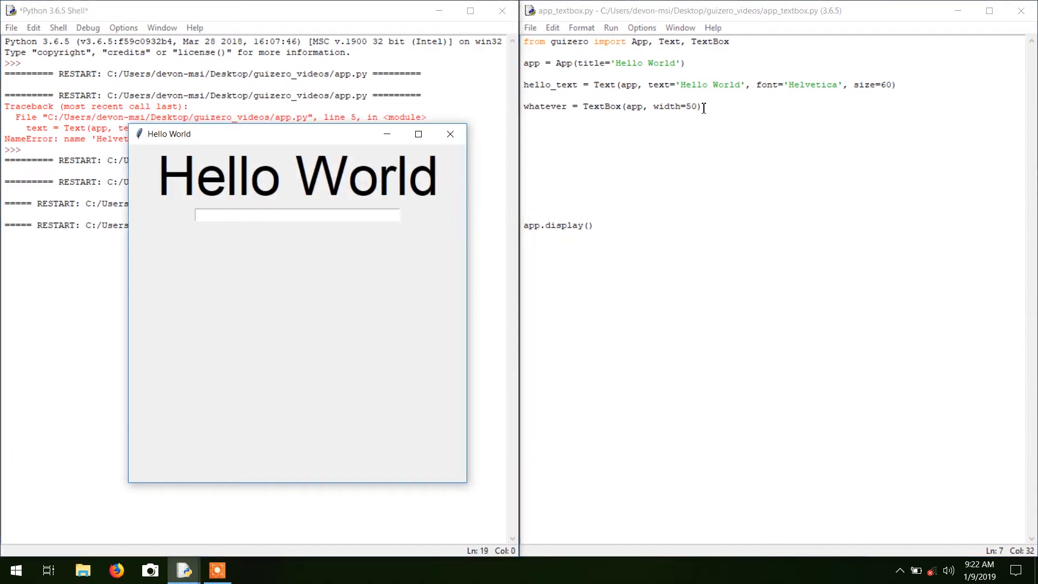
{"action": "left_click", "coordinate": [297, 215]}
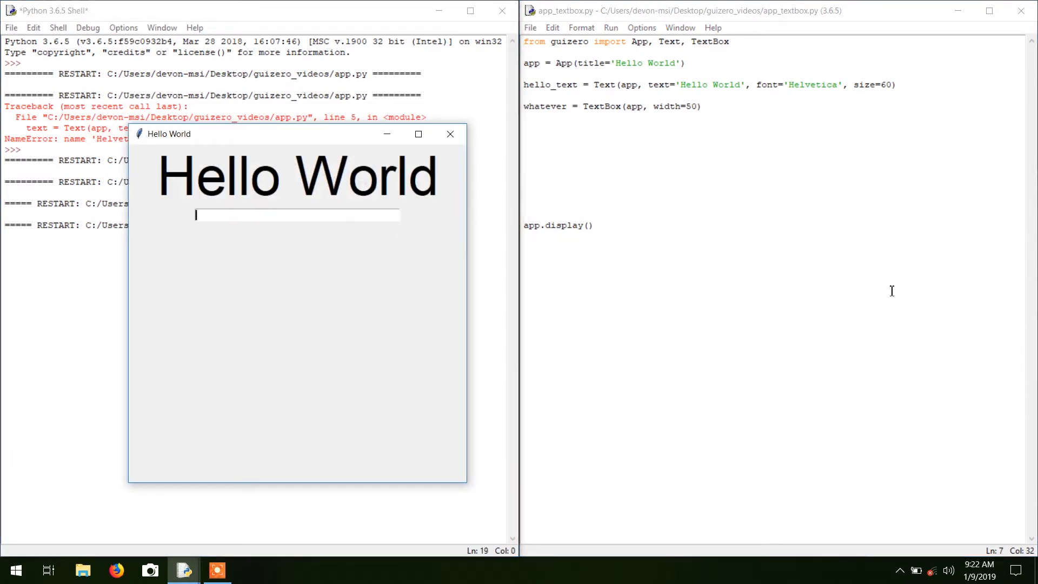
{"action": "type", "text": "this is a"}
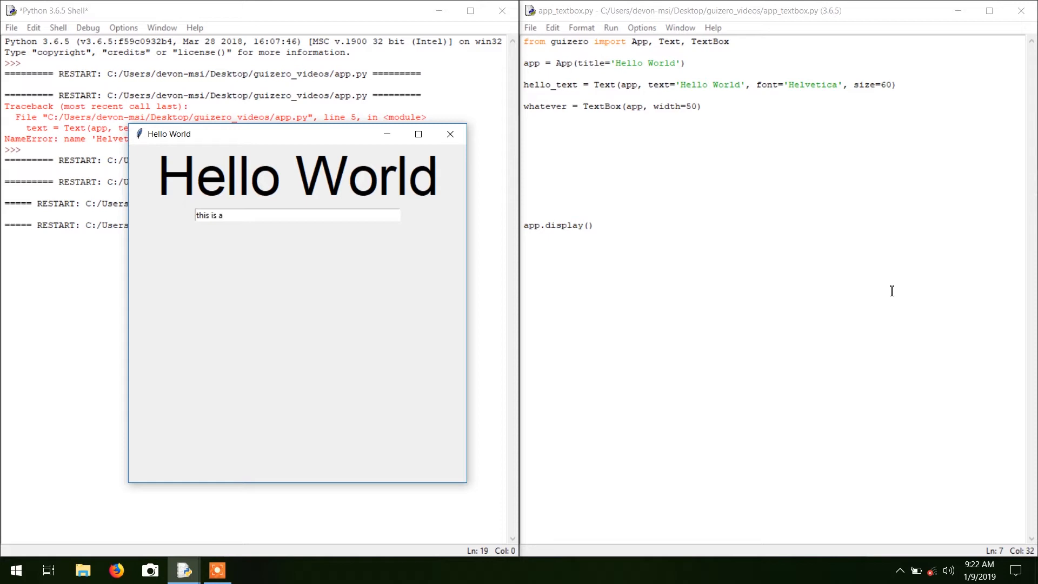
{"action": "type", "text": "text"}
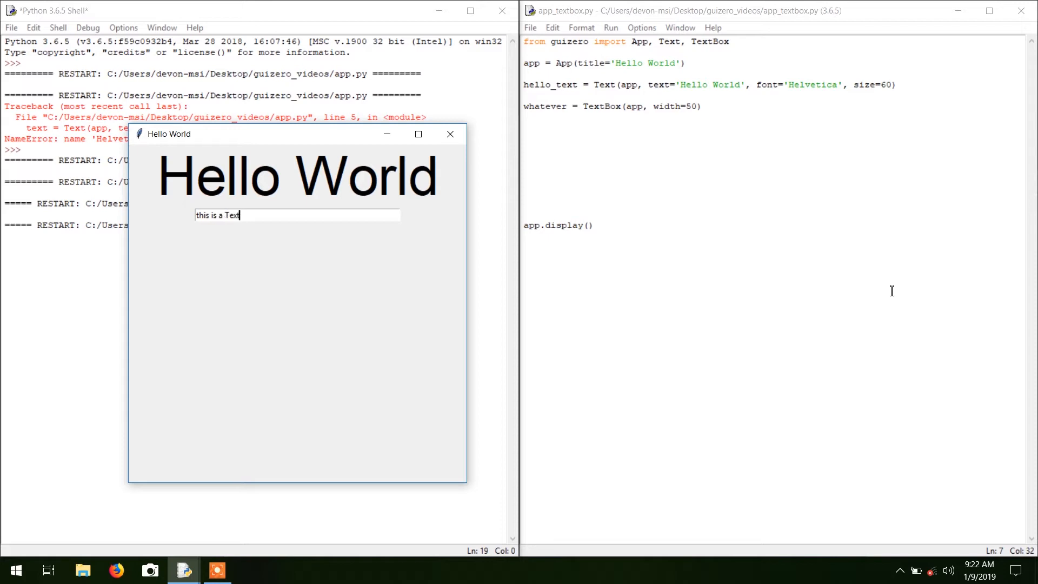
{"action": "type", "text": "Box"}
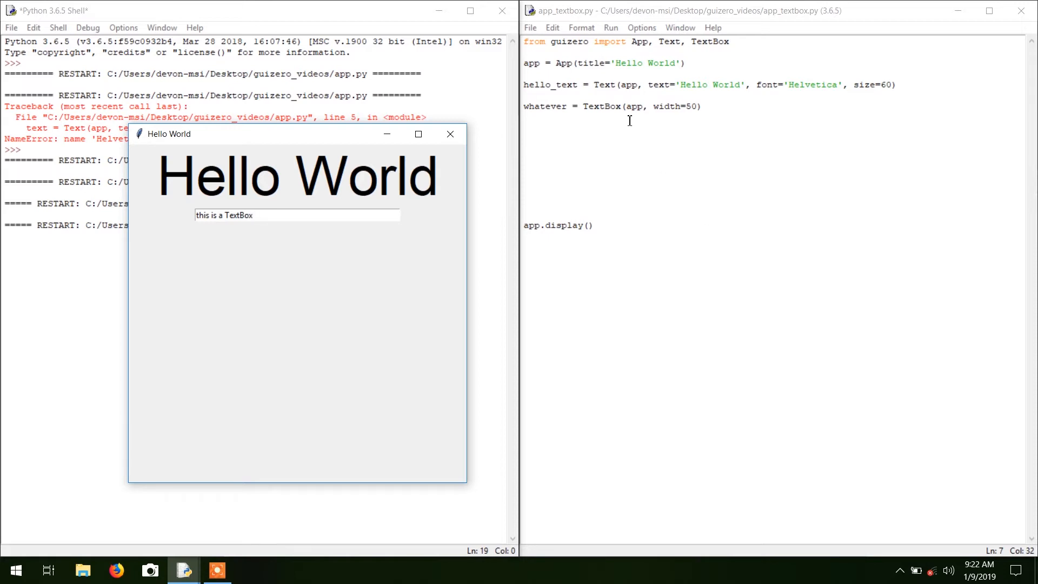
{"action": "double_click", "coordinate": [602, 106]}
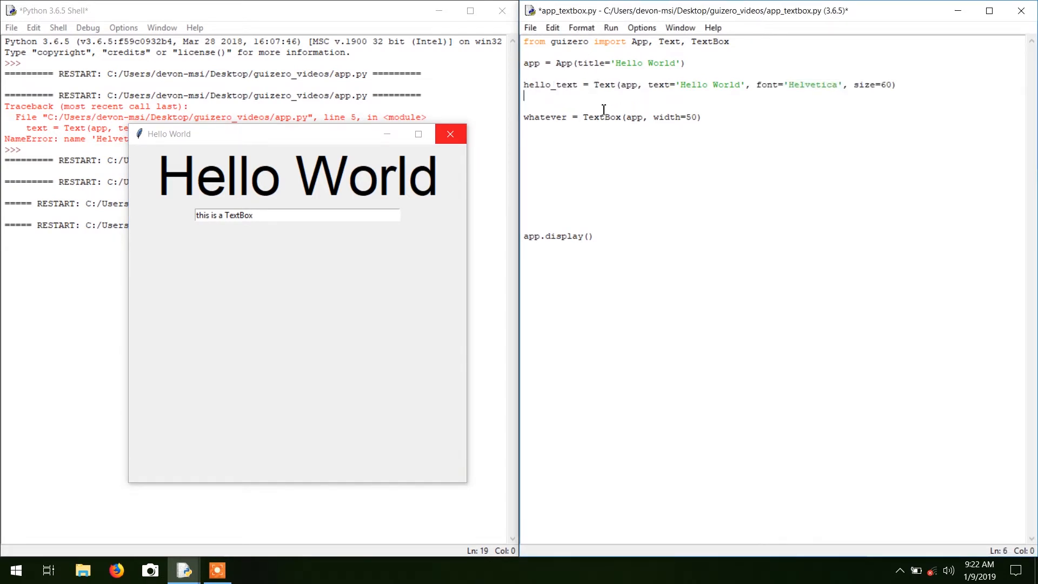
- Write hello_text.value='Something Cool' on the new line
{"action": "type", "text": "hello_"}
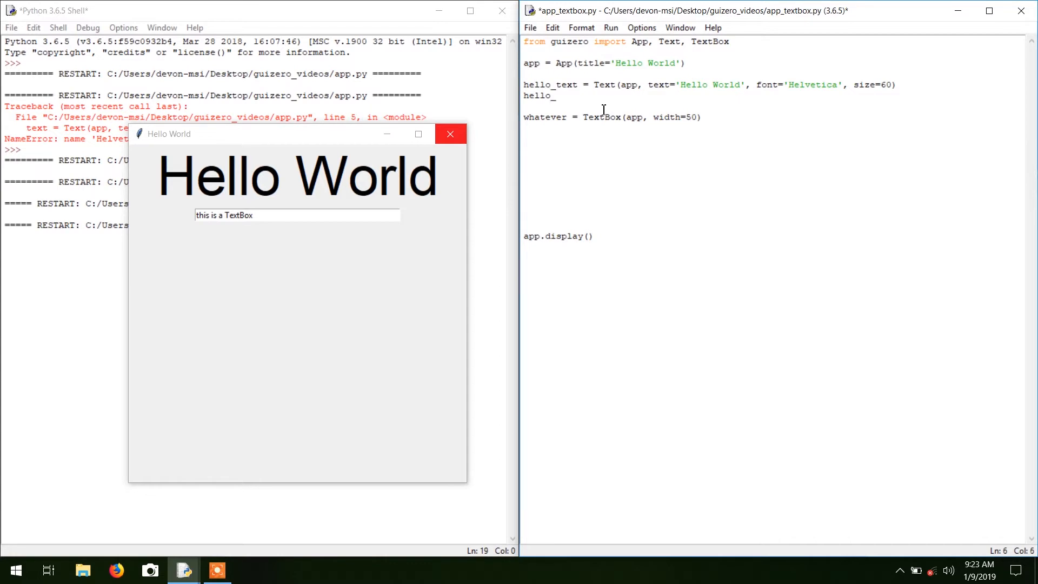
{"action": "type", "text": "text"}
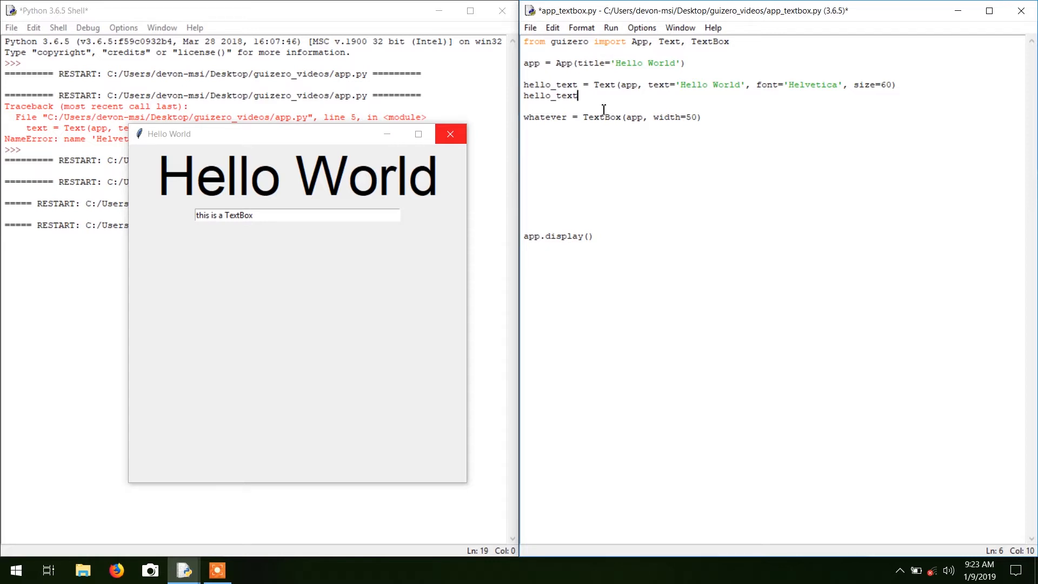
{"action": "type", "text": ".v"}
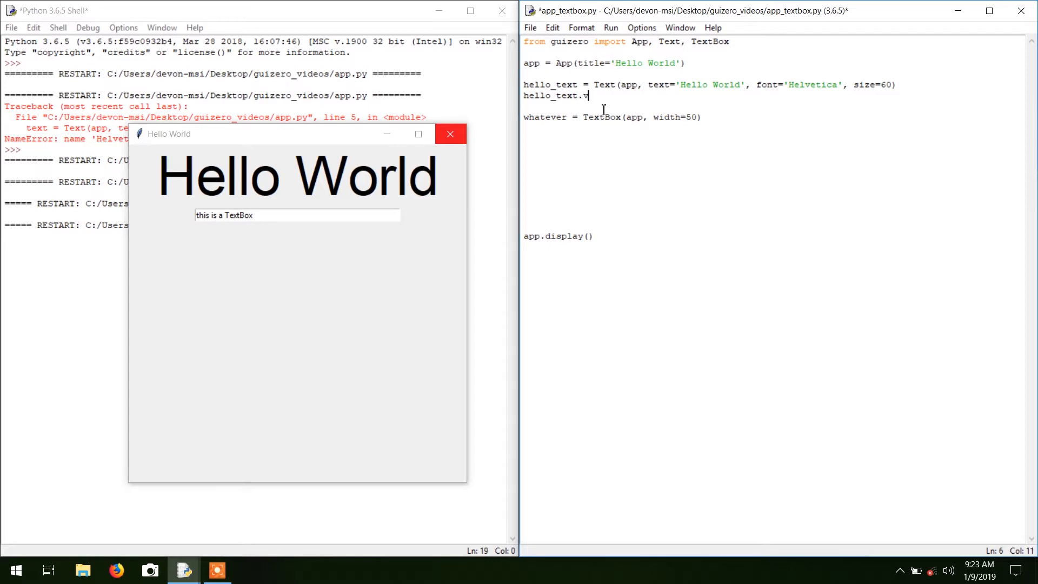
{"action": "type", "text": "alue="}
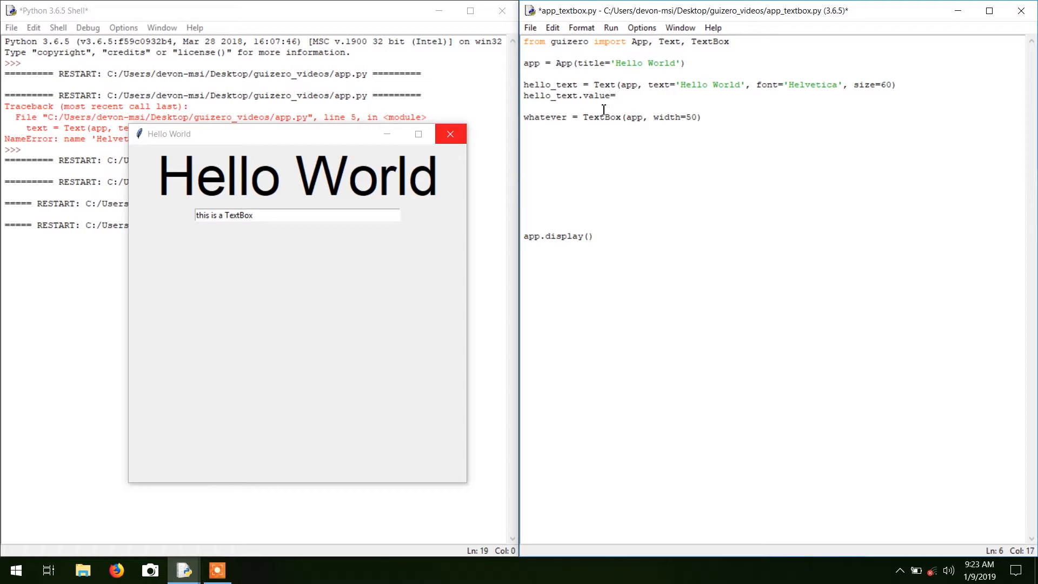
{"action": "type", "text": "Someth"}
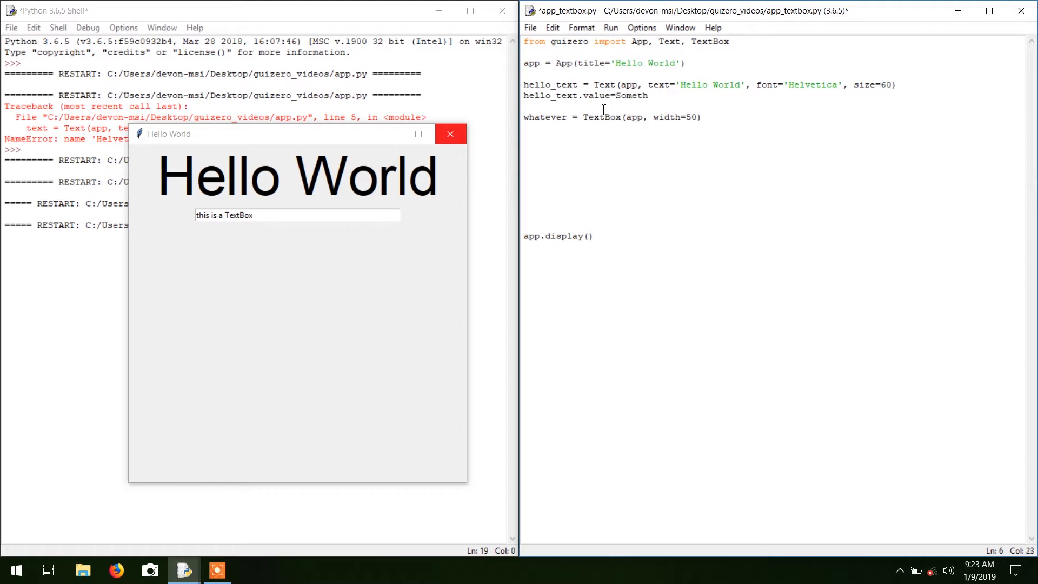
{"action": "type", "text": "ing Cool"}
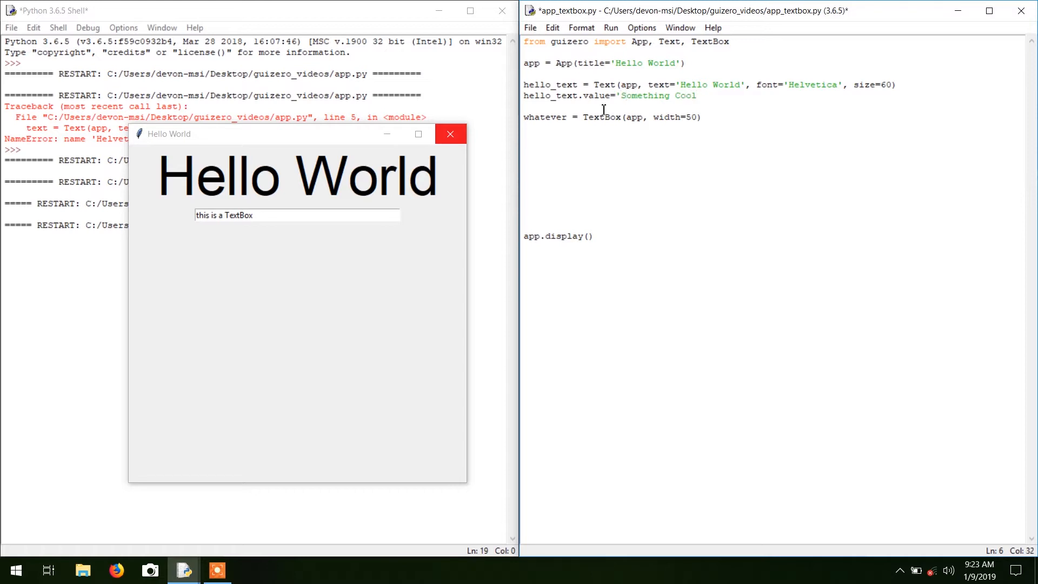
- Rename the line to whatever.value and select it for moving below the TextBox line
{"action": "left_click", "coordinate": [450, 134]}
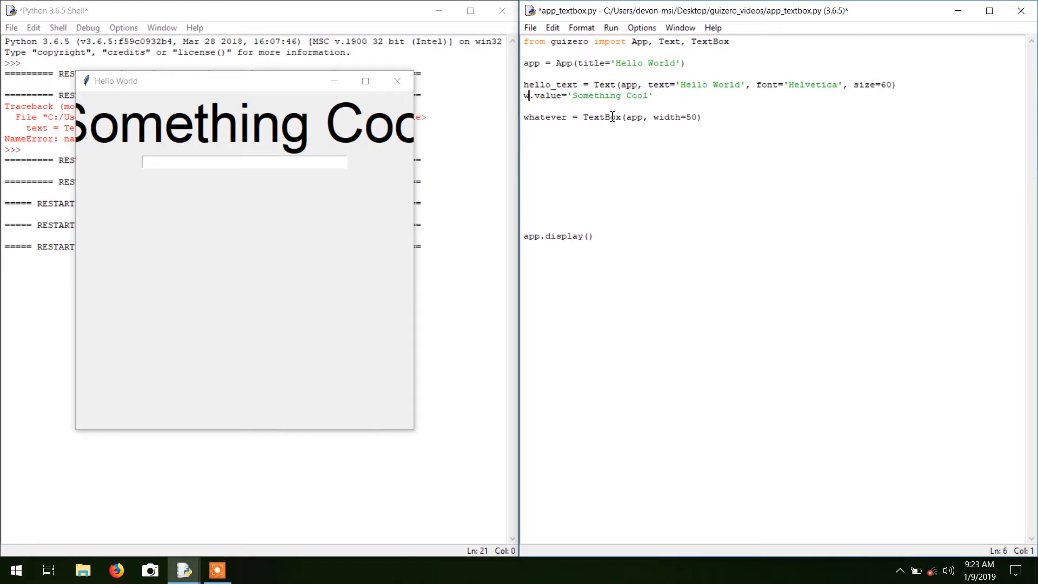
{"action": "type", "text": "hatve"}
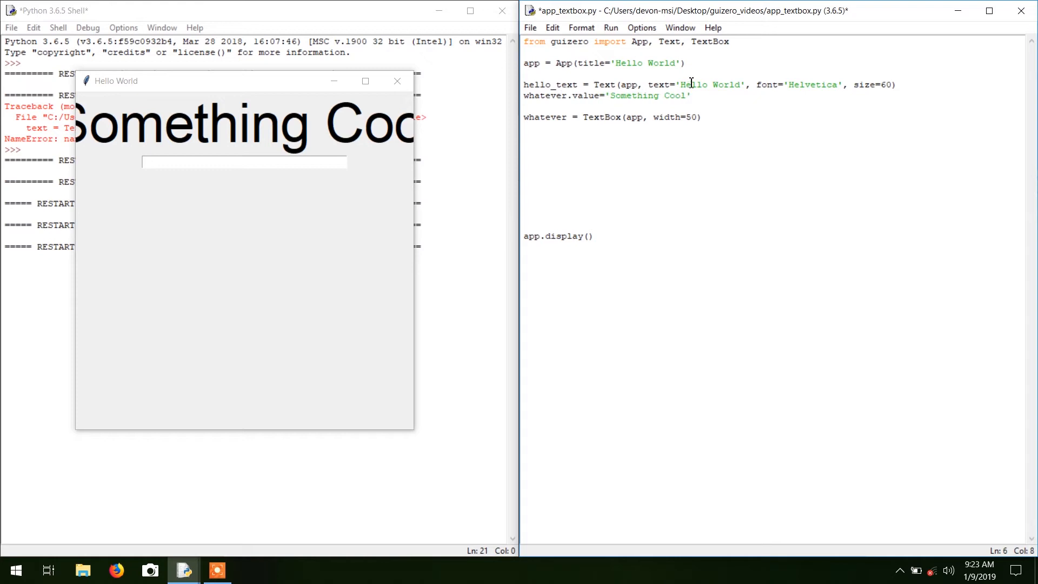
{"action": "triple_click", "coordinate": [606, 96]}
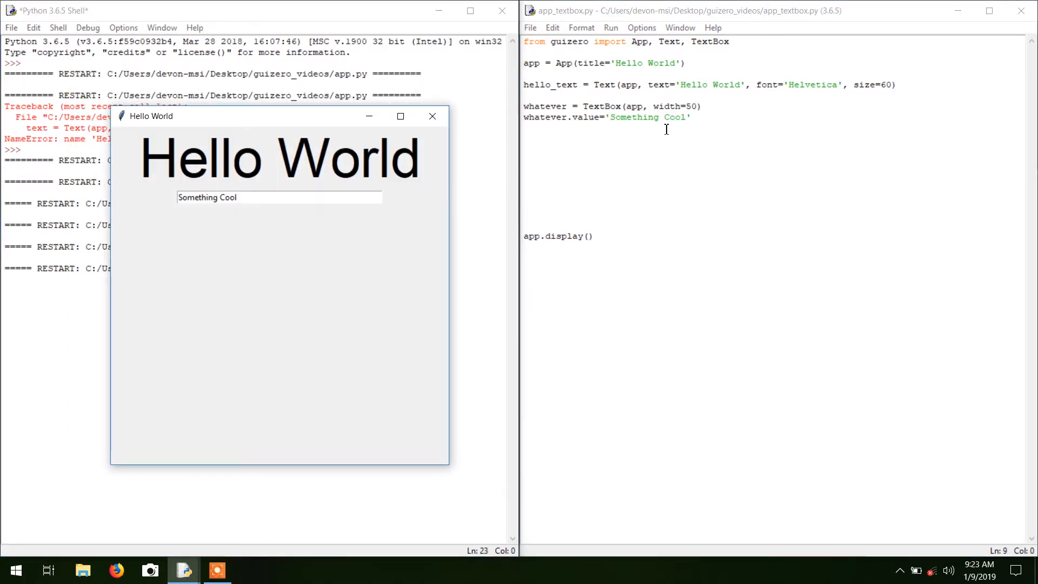
{"action": "mouse_move", "coordinate": [557, 124]}
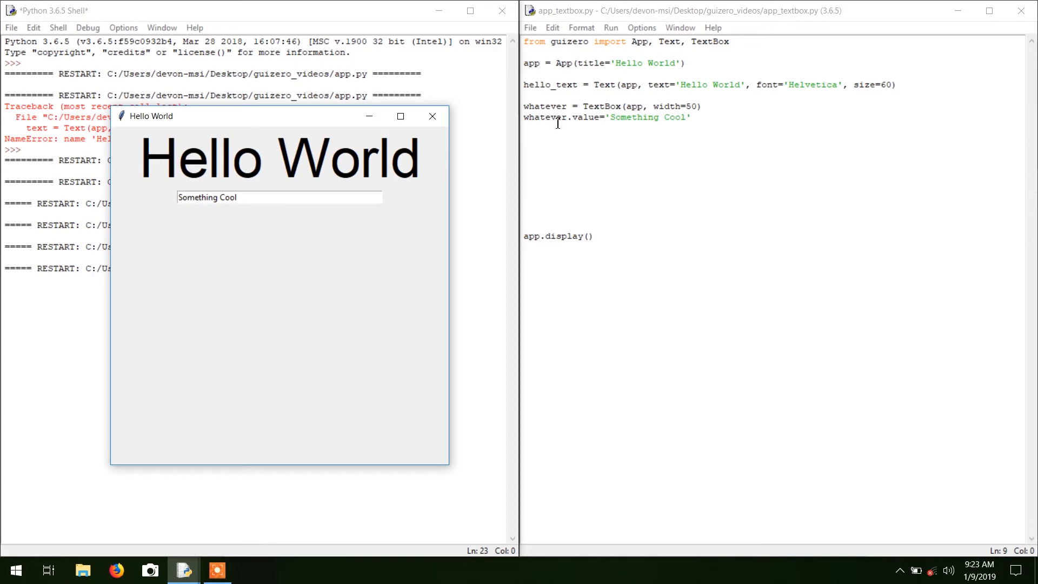
{"action": "mouse_move", "coordinate": [281, 192]}
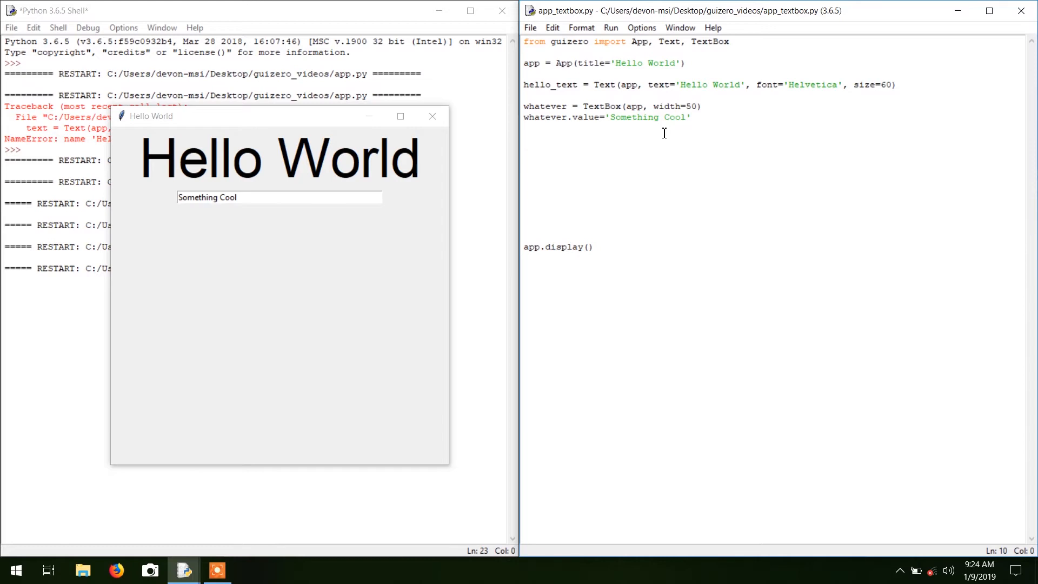
- Write push = PushButton(app, text='Push Me'), removing the unfinished width argument
{"action": "type", "text": "push ="}
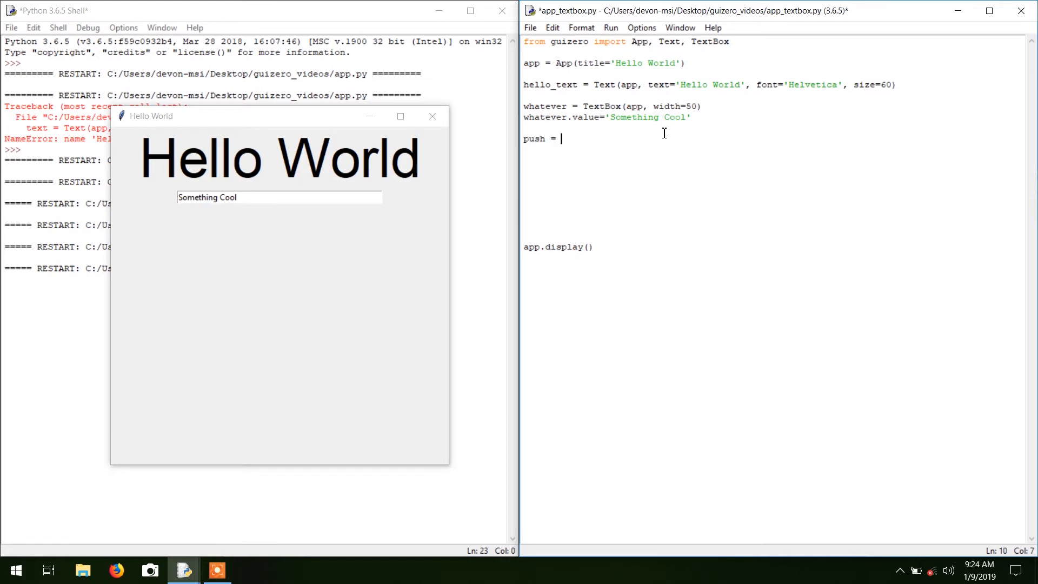
{"action": "type", "text": "PushButton"}
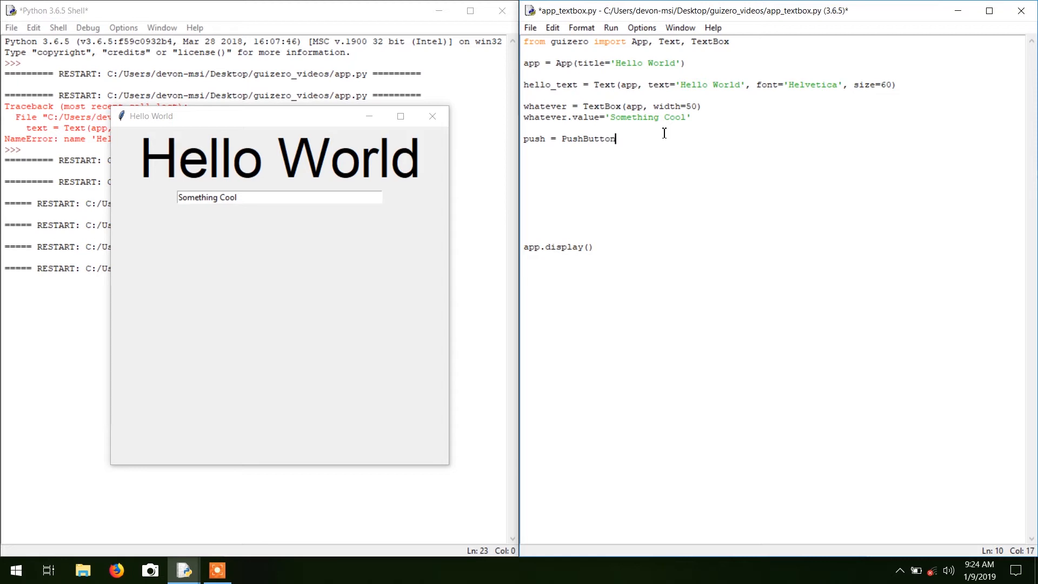
{"action": "type", "text": "(app,"}
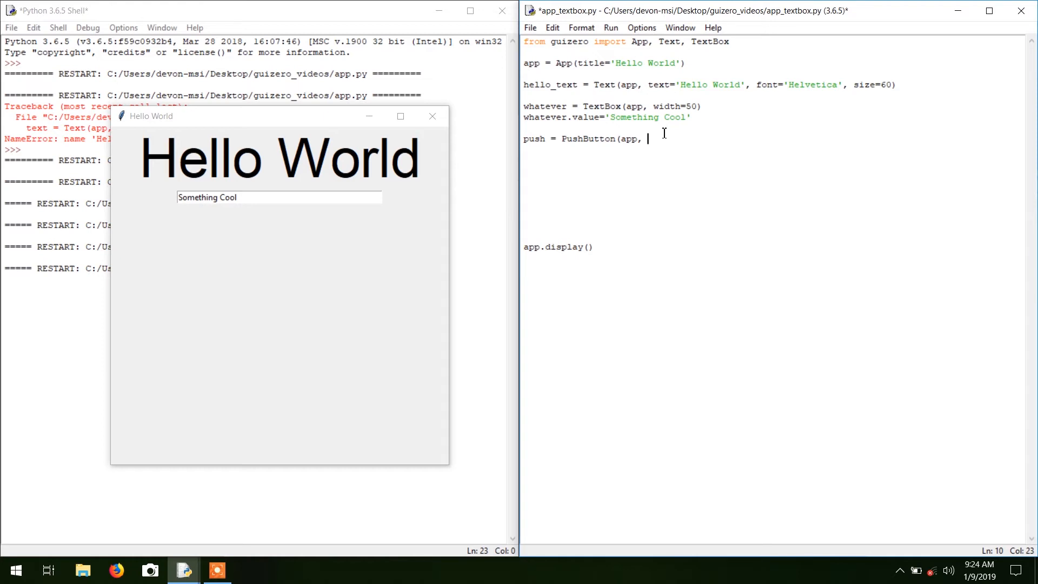
{"action": "type", "text": "Text="}
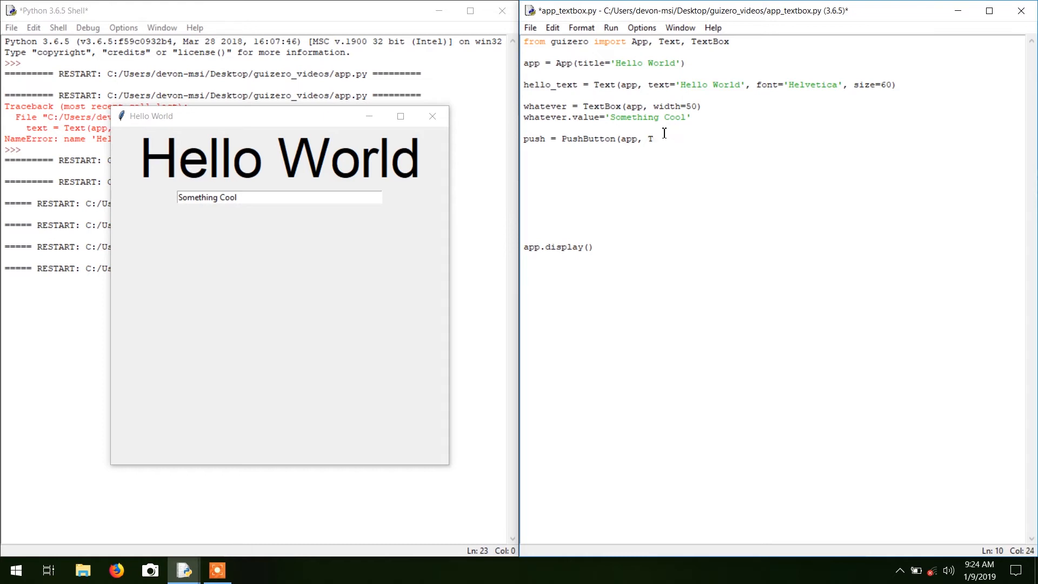
{"action": "type", "text": "ext='"}
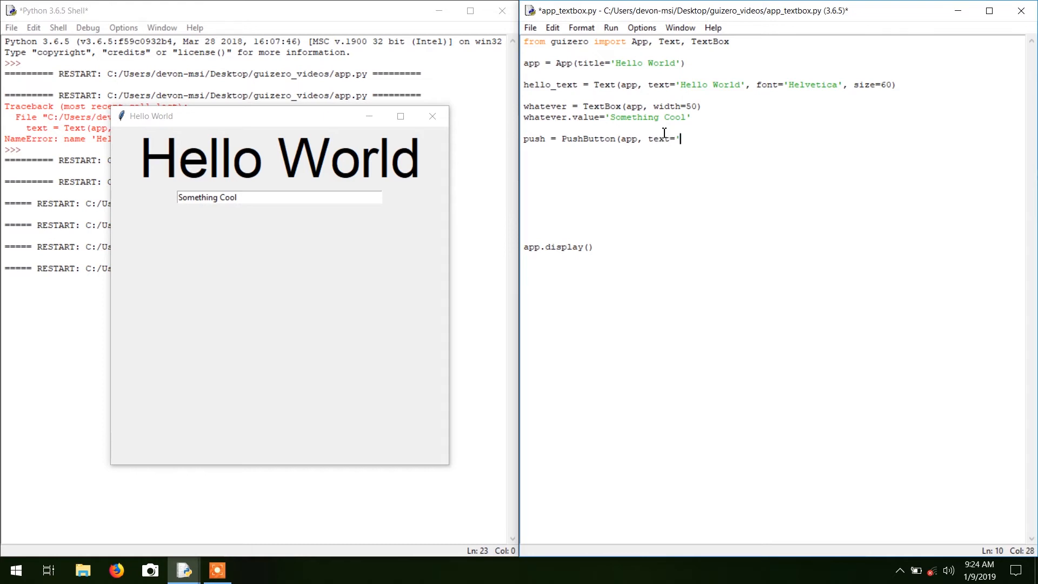
{"action": "type", "text": "Push Me"}
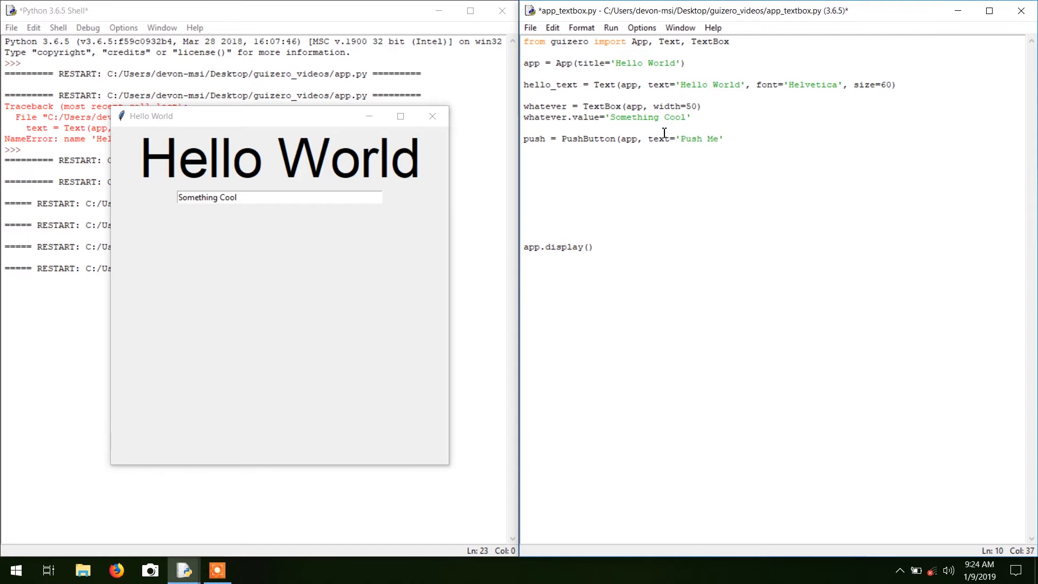
{"action": "type", "text": ","}
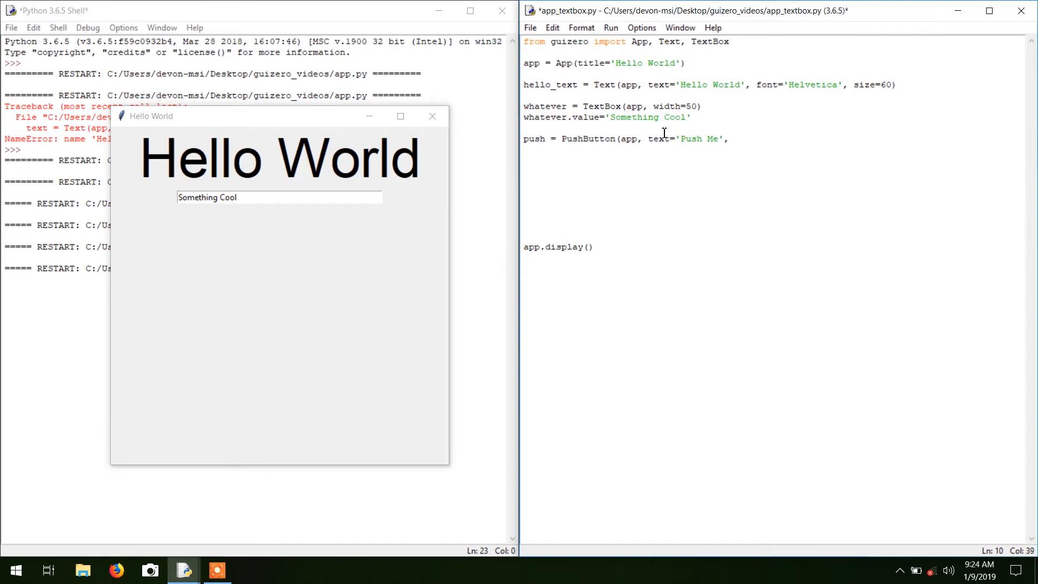
{"action": "type", "text": "width"}
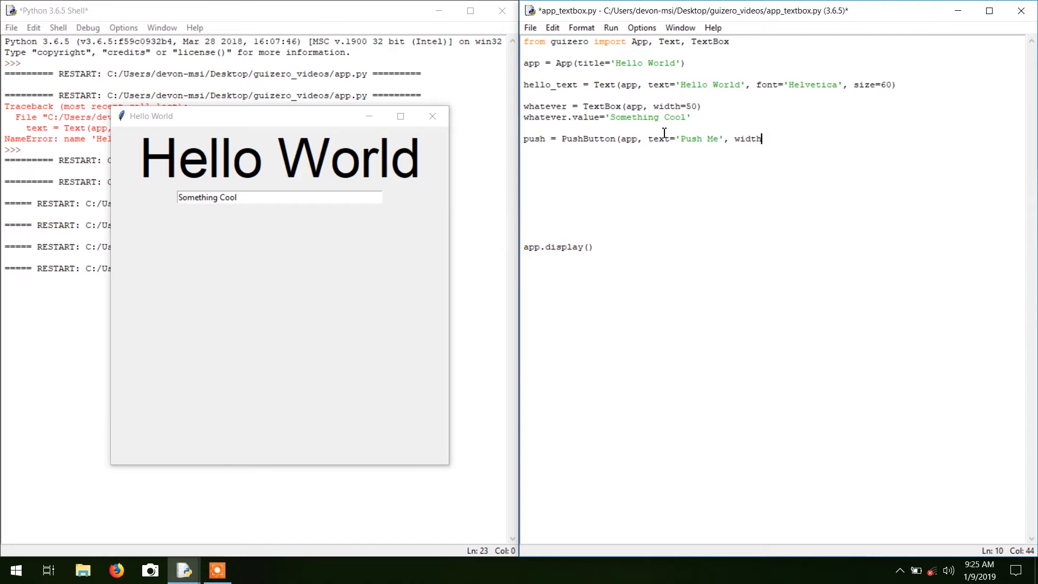
{"action": "key", "text": "BackSpace"}
{"action": "type", "text": ")"}
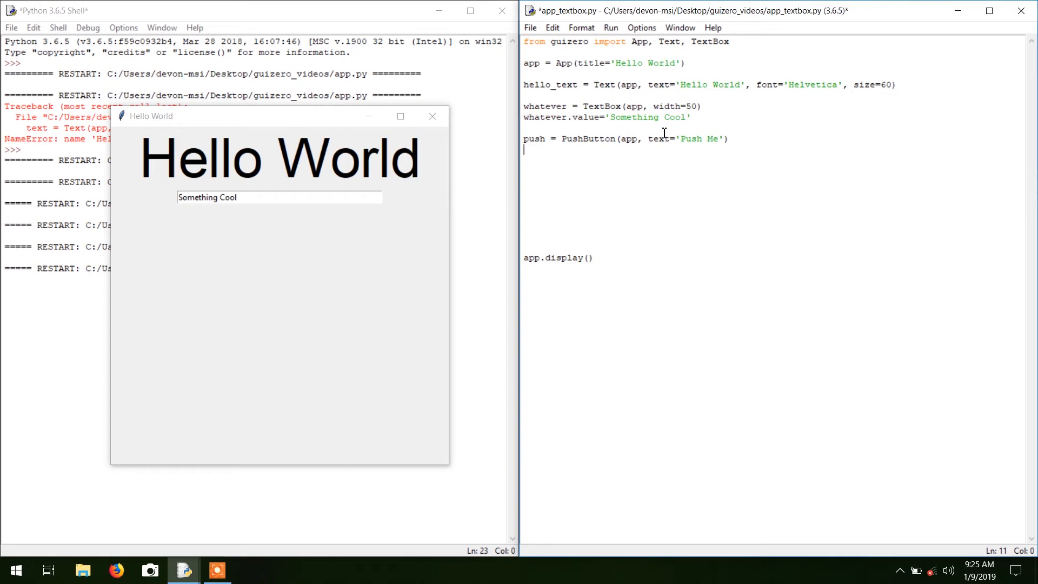
- Add lines push.width=30 and push.height=15 below the PushButton creation
{"action": "type", "text": "push.width"}
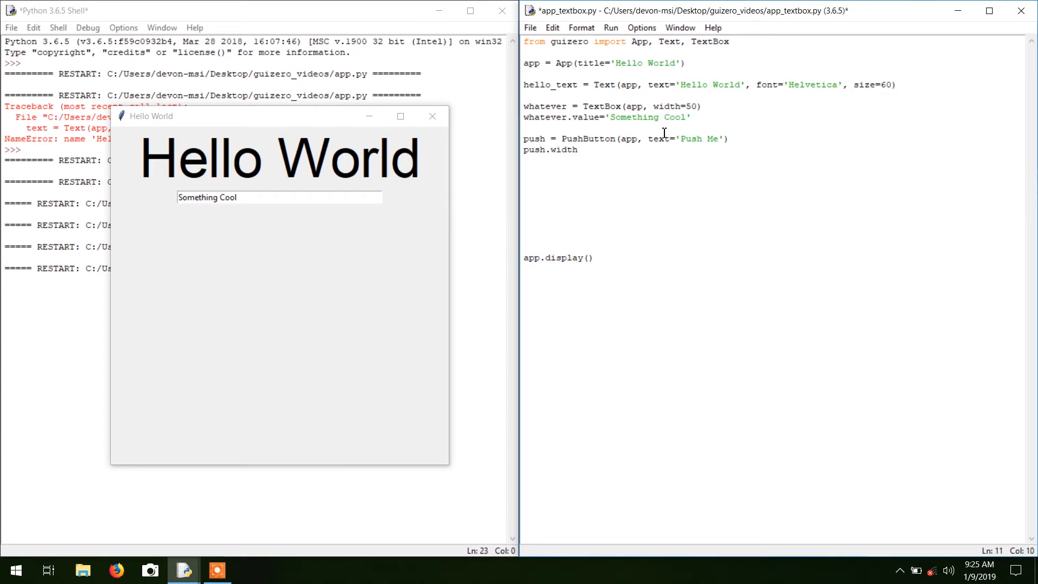
{"action": "type", "text": "="}
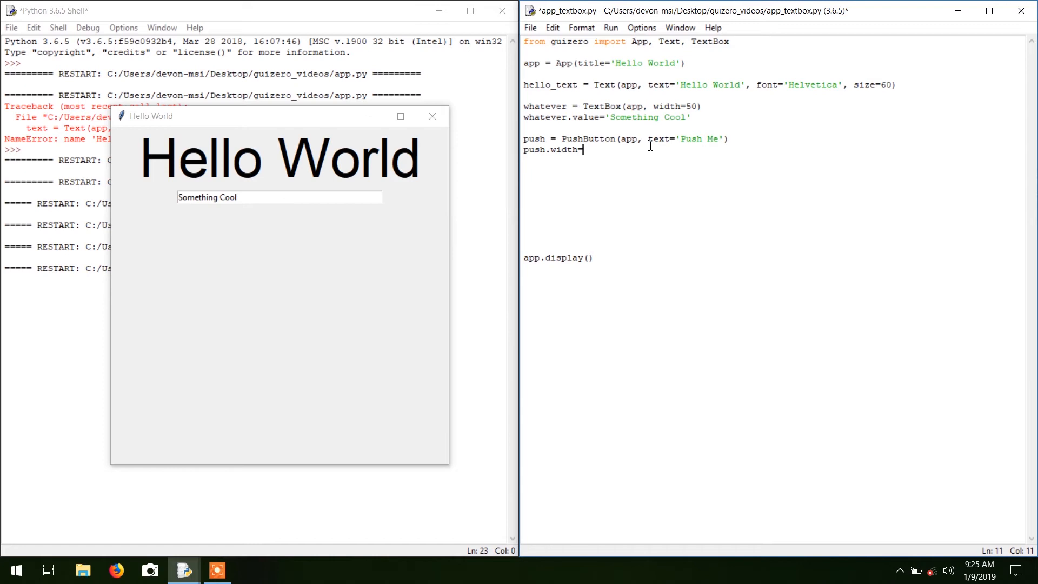
{"action": "type", "text": "30"}
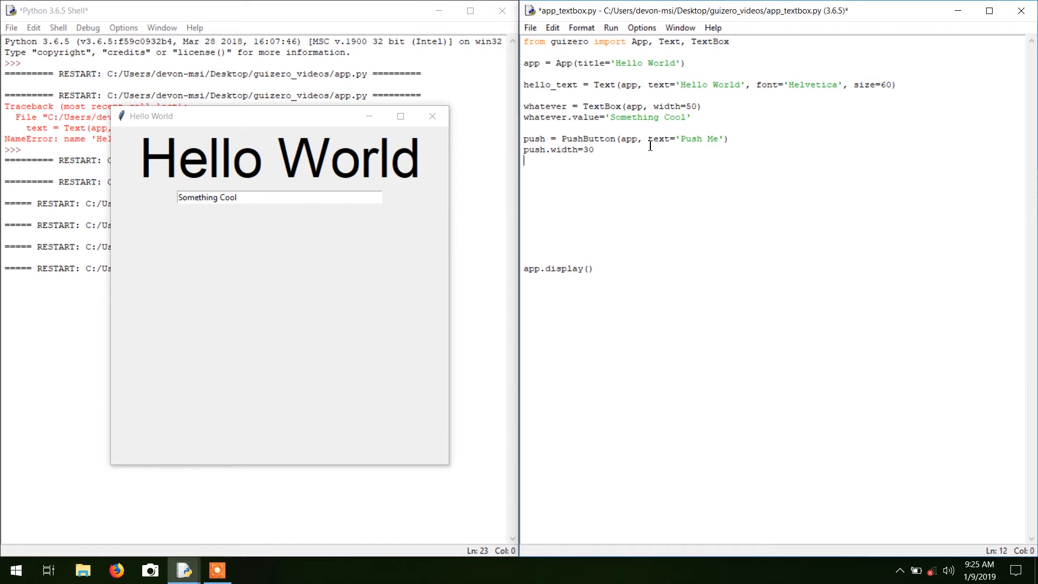
{"action": "type", "text": "height"}
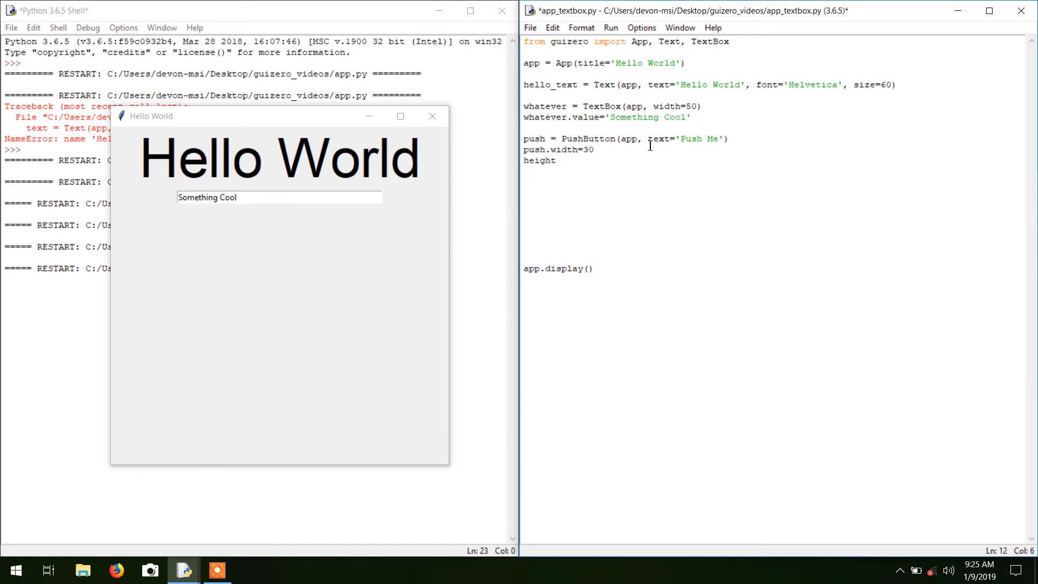
{"action": "type", "text": "="}
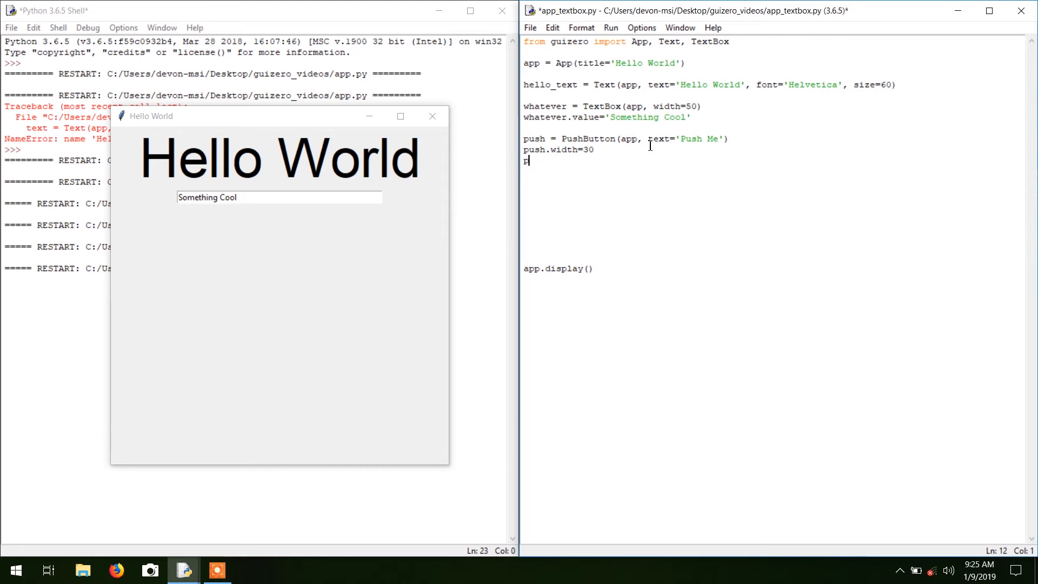
{"action": "type", "text": "push."}
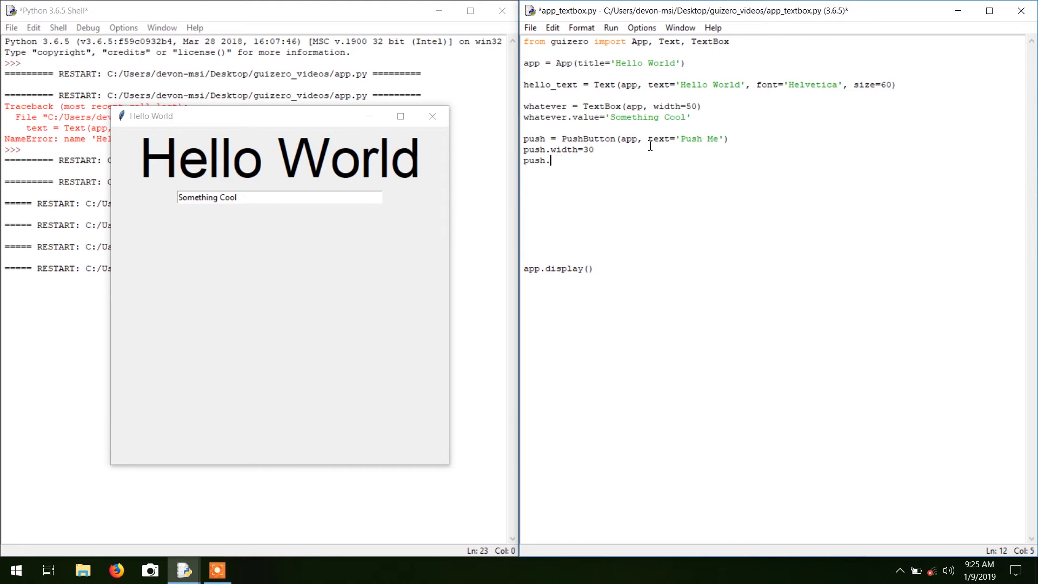
{"action": "type", "text": "height="}
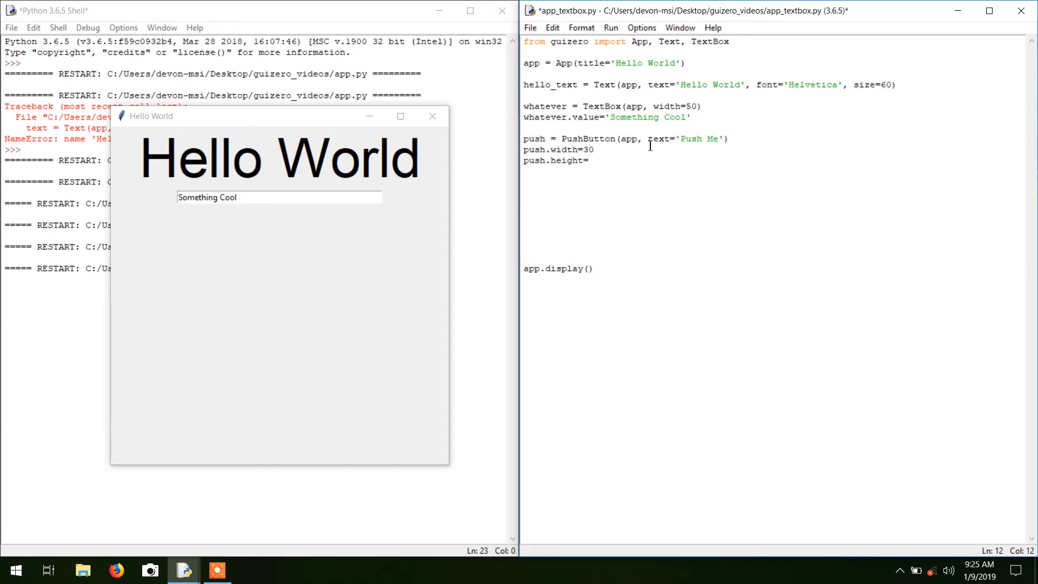
{"action": "type", "text": "15"}
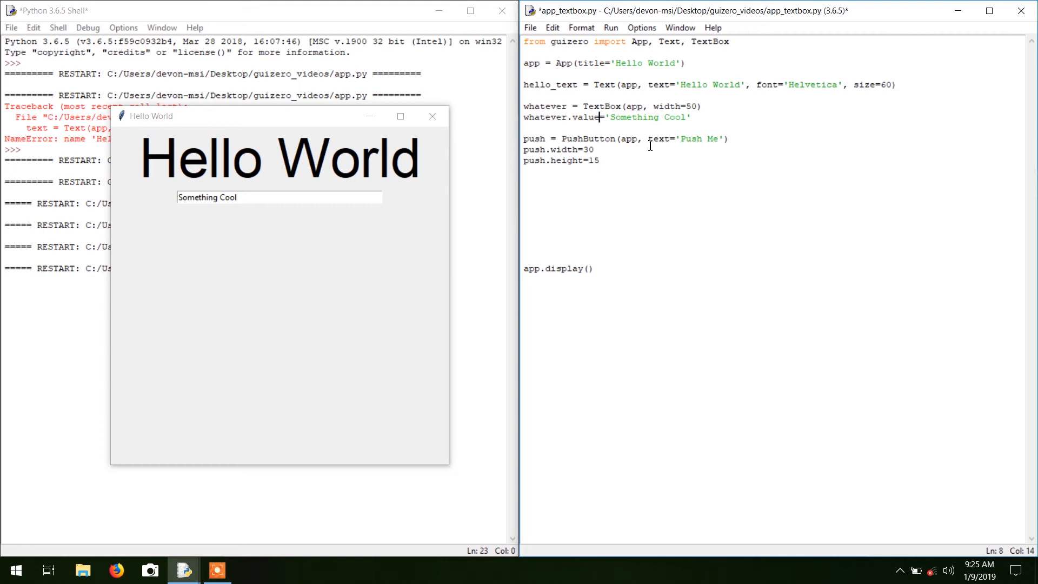
- Extend the TextBox arguments with multiline=True, height=10
{"action": "left_click", "coordinate": [611, 106]}
{"action": "type", "text": ", multiline="}
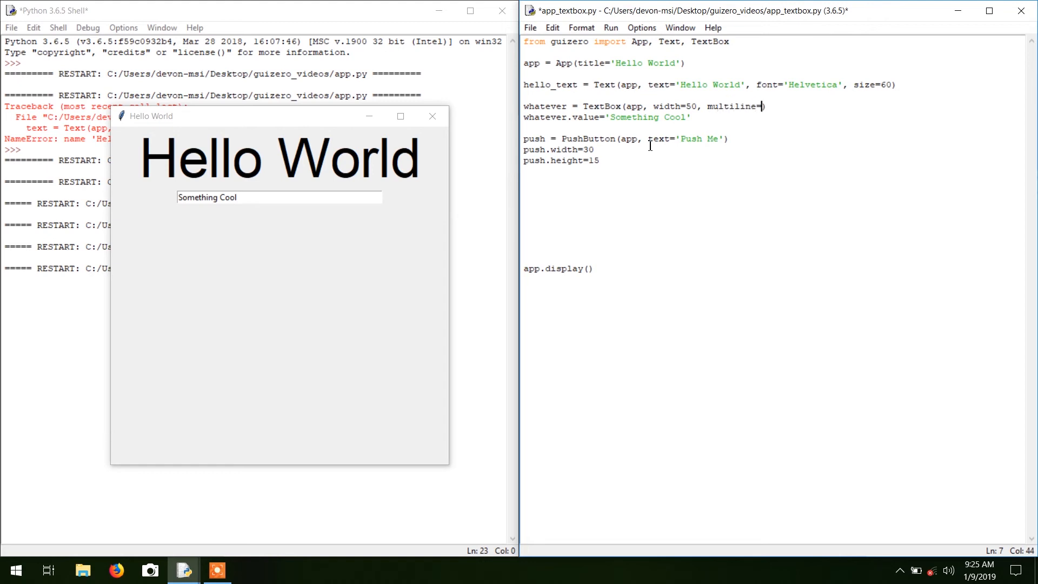
{"action": "type", "text": "True, height="}
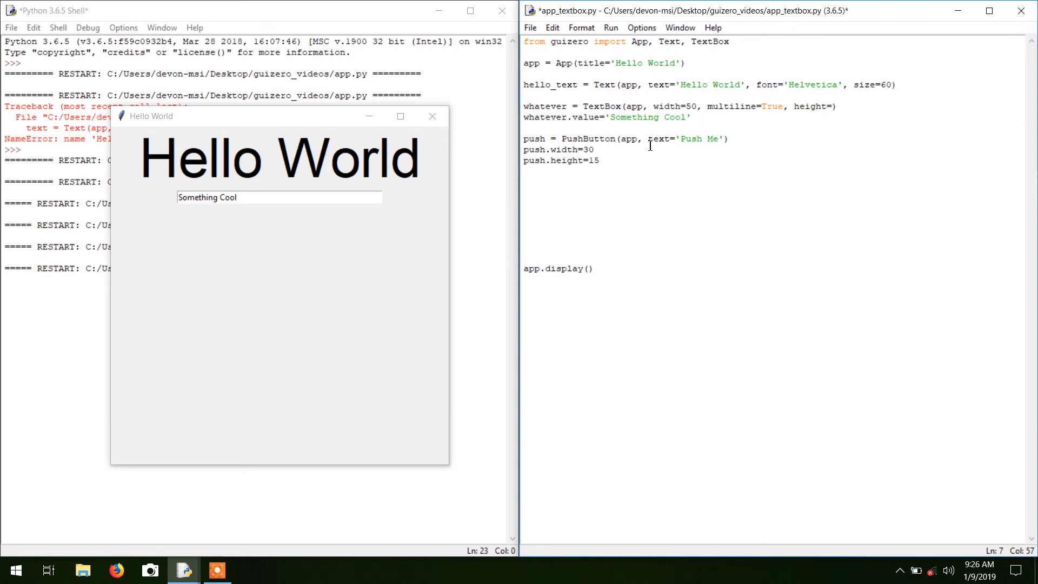
{"action": "type", "text": "10"}
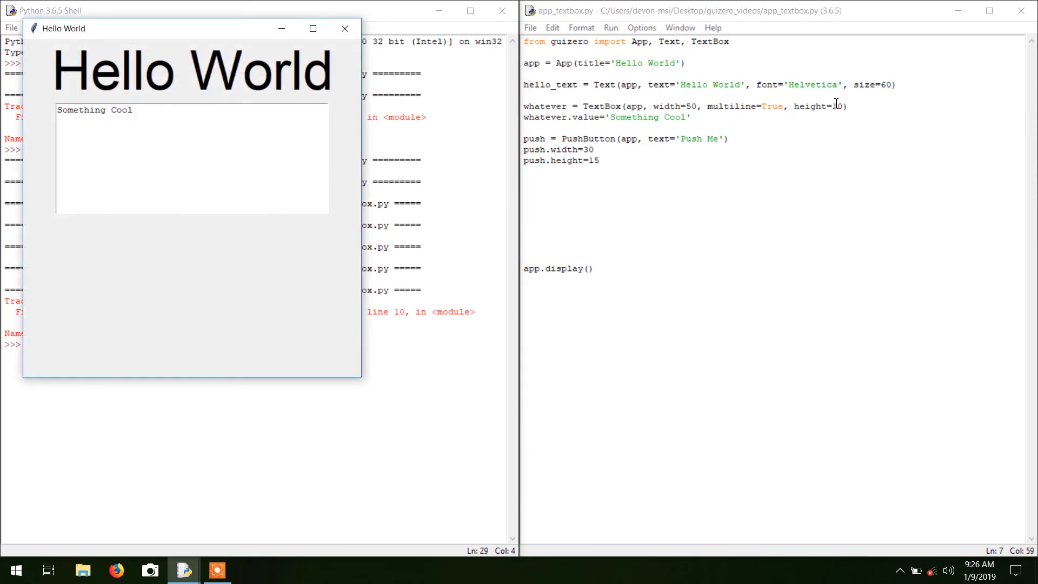
- Change the TextBox height to 2, test a second line 'something else' in the app's box, and bring the shell forward
{"action": "key", "text": "Backspace"}
{"action": "type", "text": "2"}
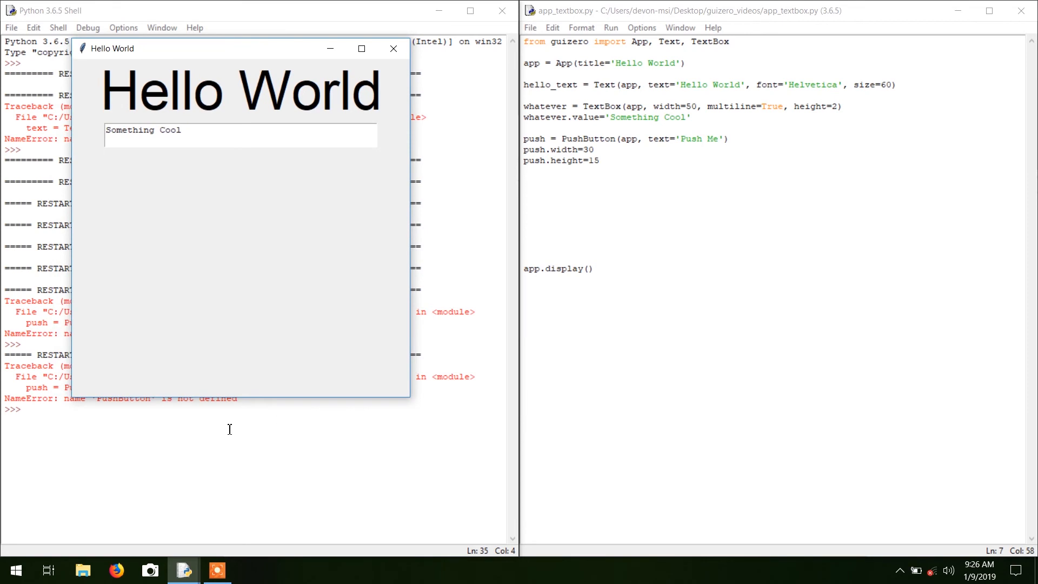
{"action": "mouse_move", "coordinate": [170, 168]}
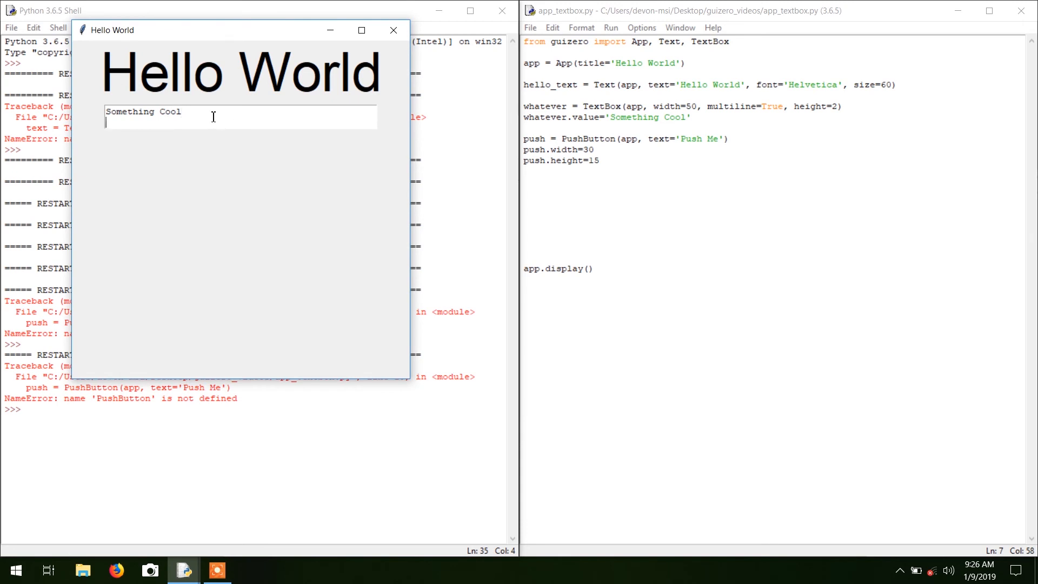
{"action": "type", "text": "jhjkuv"}
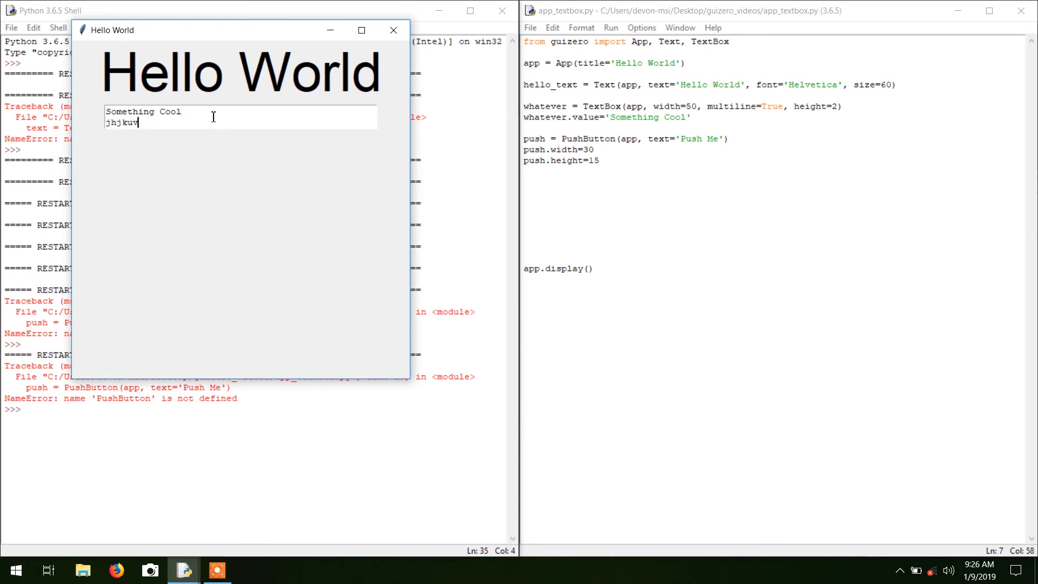
{"action": "key", "text": "backspace"}
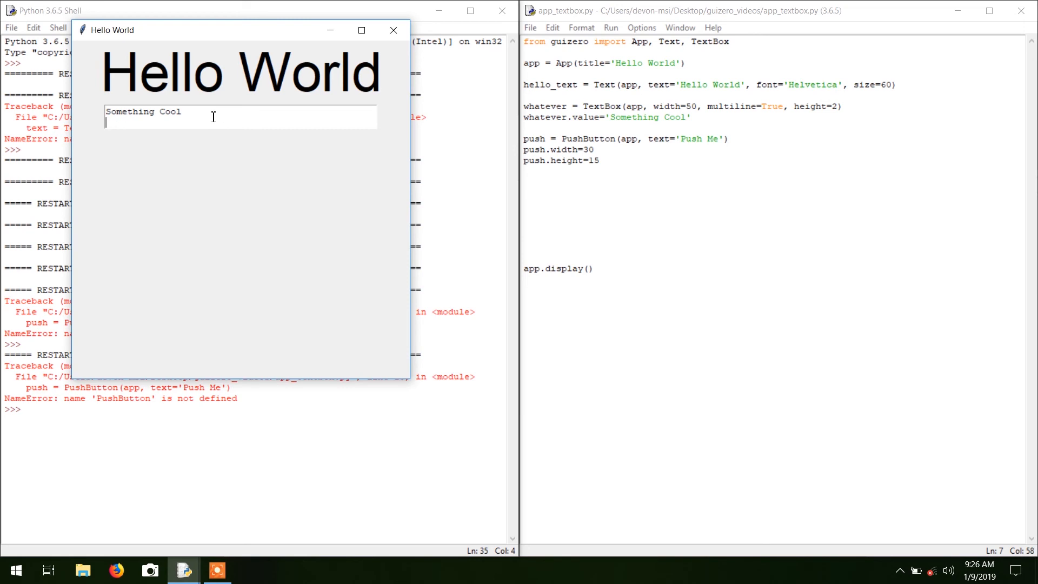
{"action": "type", "text": "something else"}
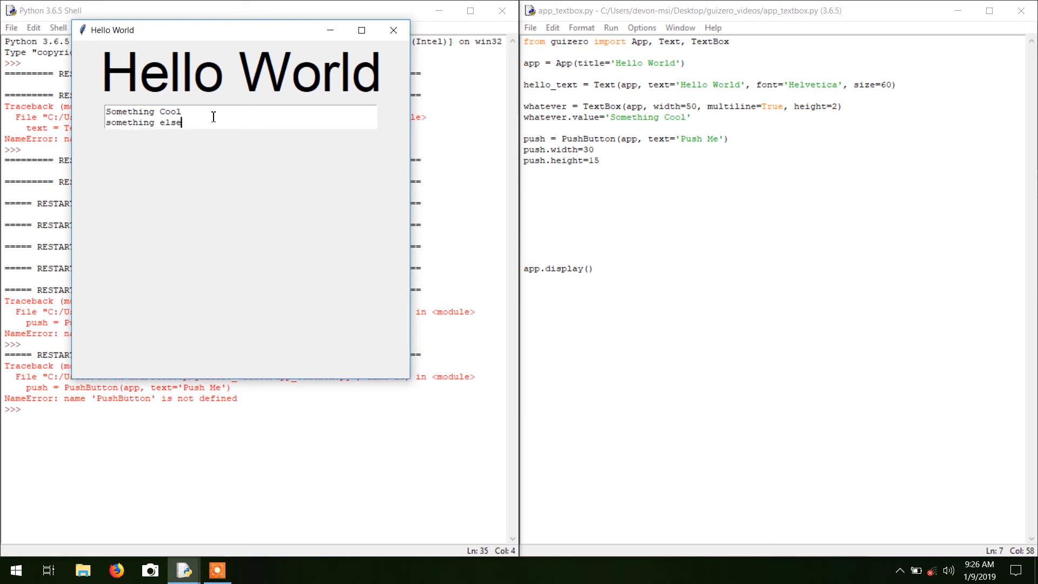
{"action": "mouse_move", "coordinate": [251, 492]}
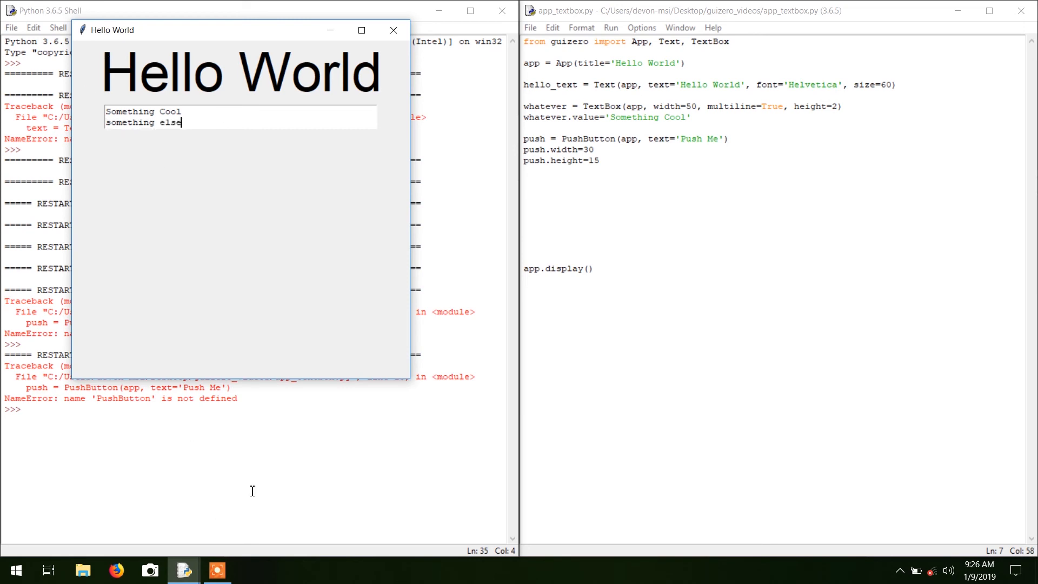
{"action": "left_click", "coordinate": [392, 30]}
{"action": "type", "text": ", Pus"}
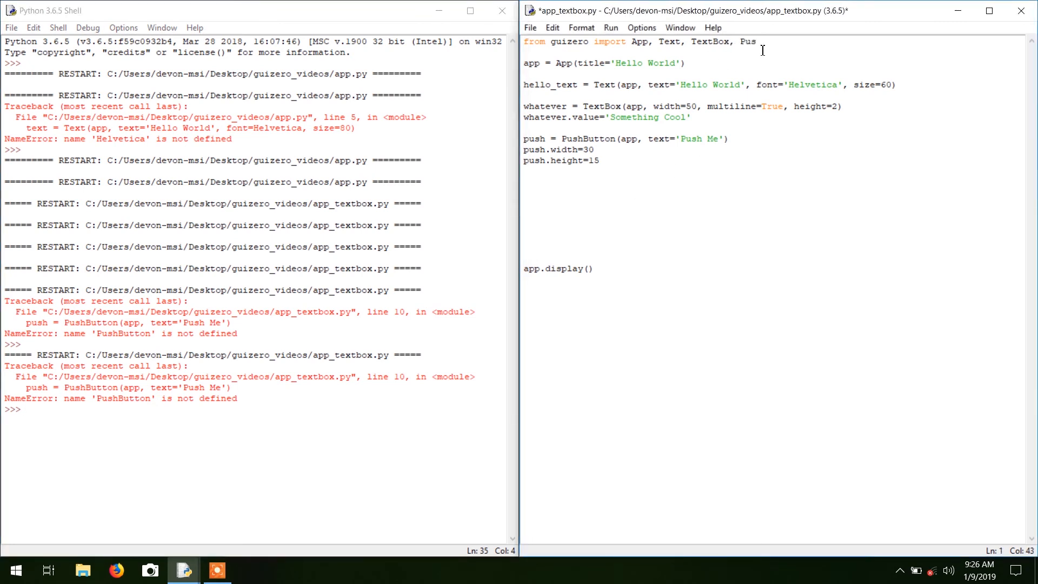
- Complete PushButton on the guizero import line
{"action": "type", "text": "hButton"}
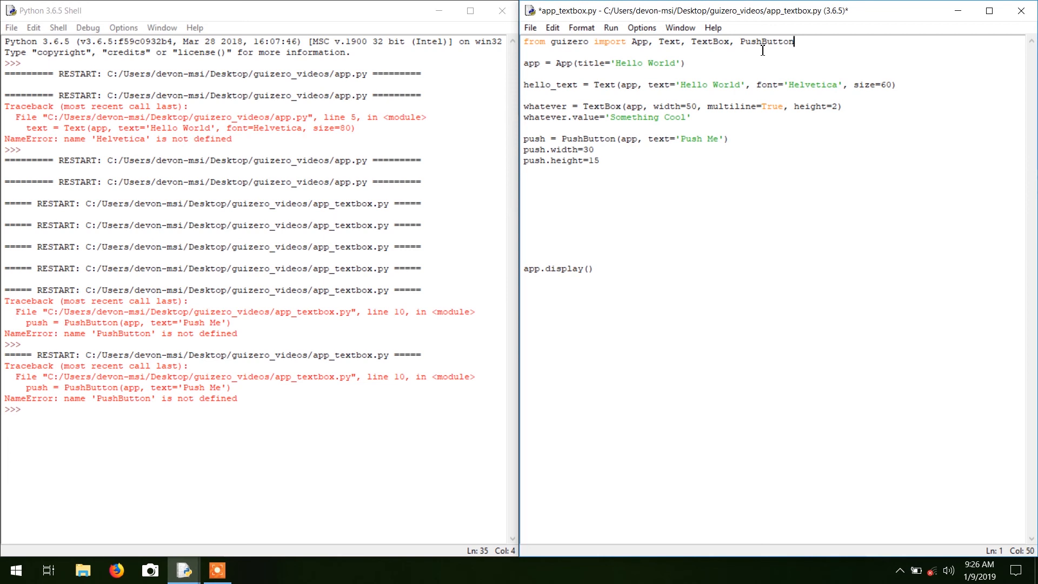
{"action": "mouse_move", "coordinate": [687, 214]}
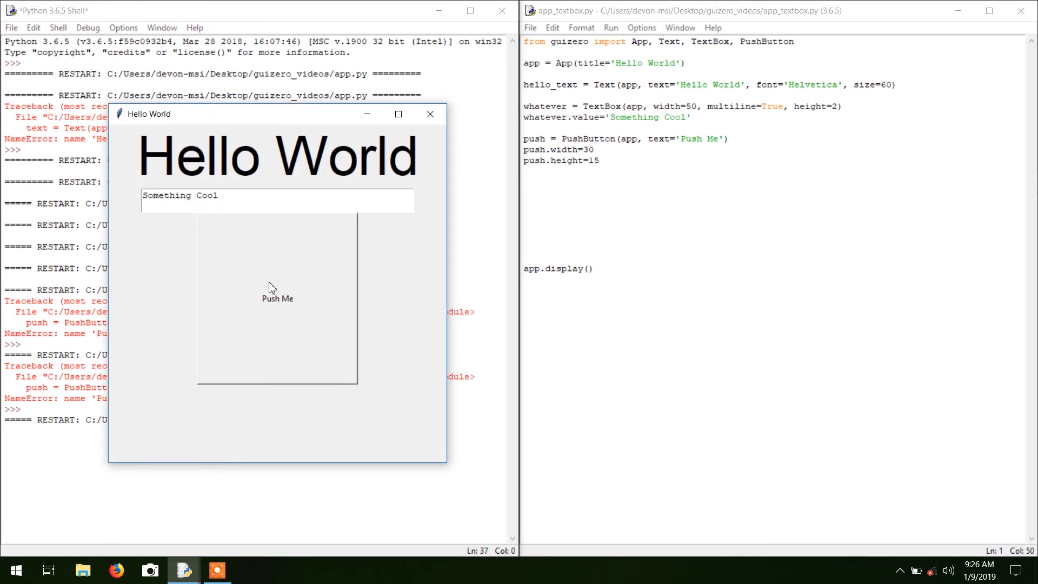
{"action": "mouse_move", "coordinate": [278, 312]}
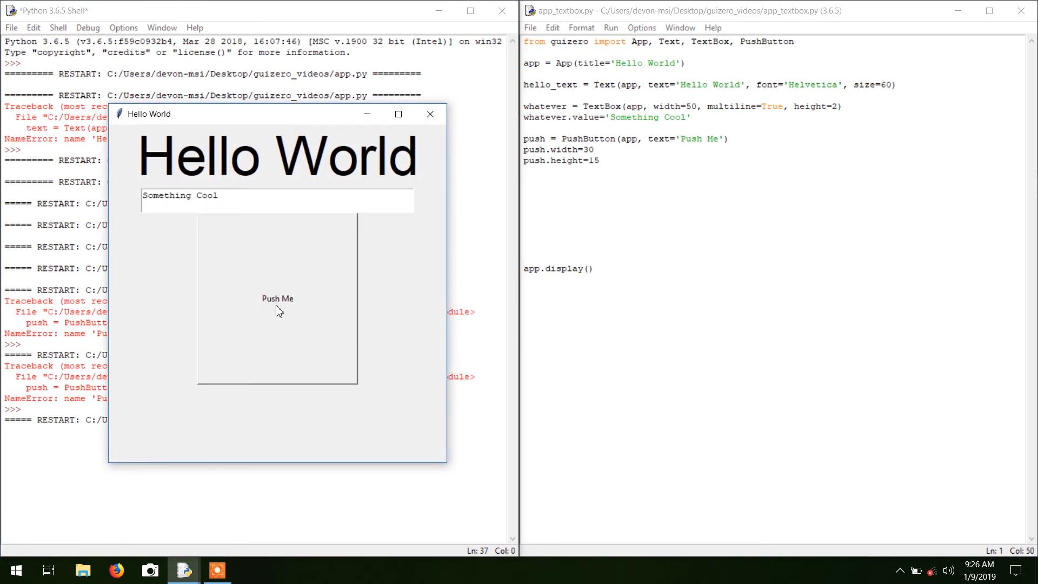
{"action": "mouse_move", "coordinate": [313, 193]}
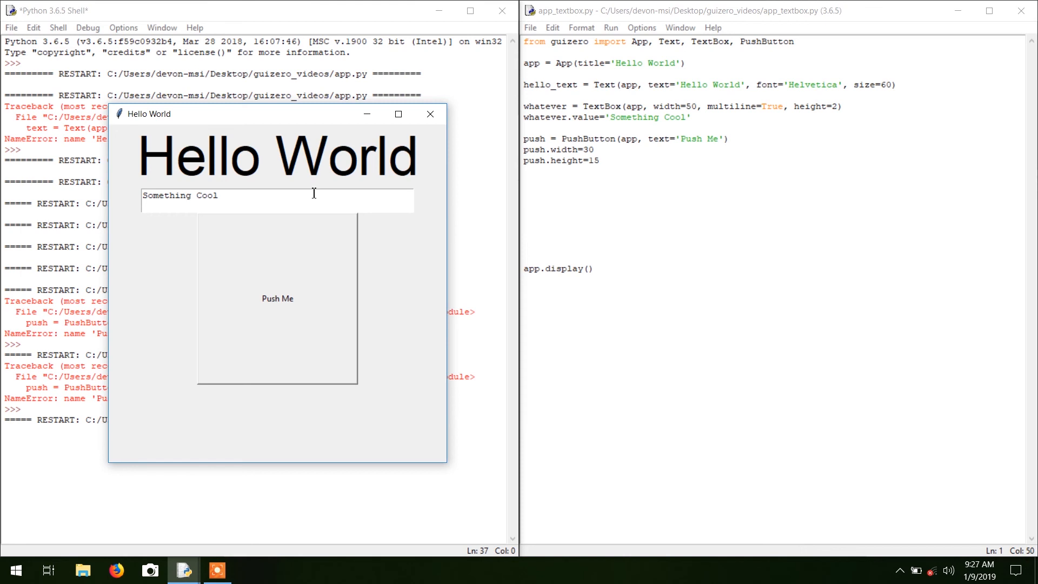
{"action": "mouse_move", "coordinate": [283, 286]}
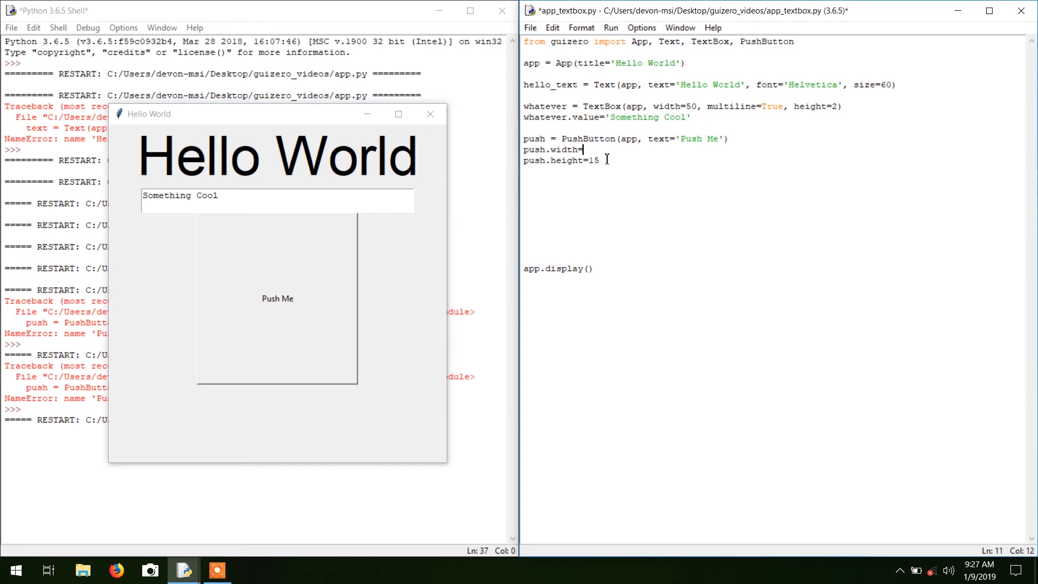
- Set push.width=10 and push.height=2 (replacing the invalid 2.5) and rerun the app
{"action": "type", "text": "15"}
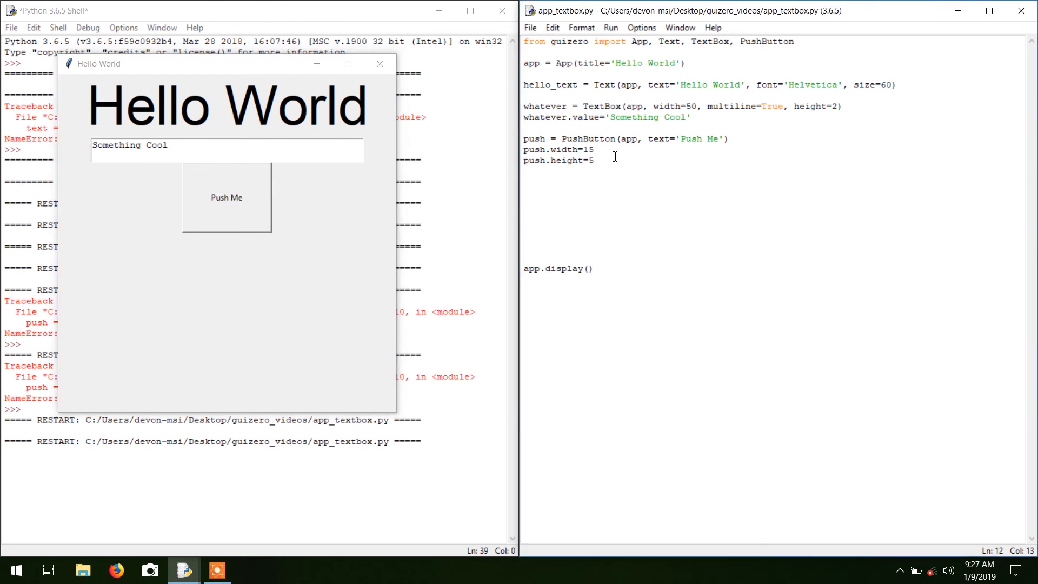
{"action": "type", "text": "0"}
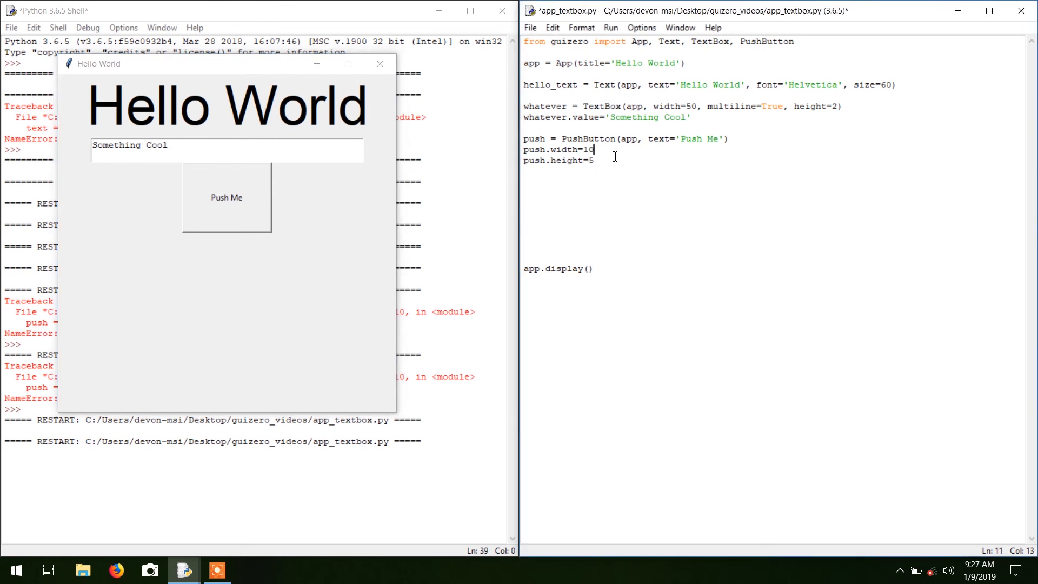
{"action": "type", "text": "2."}
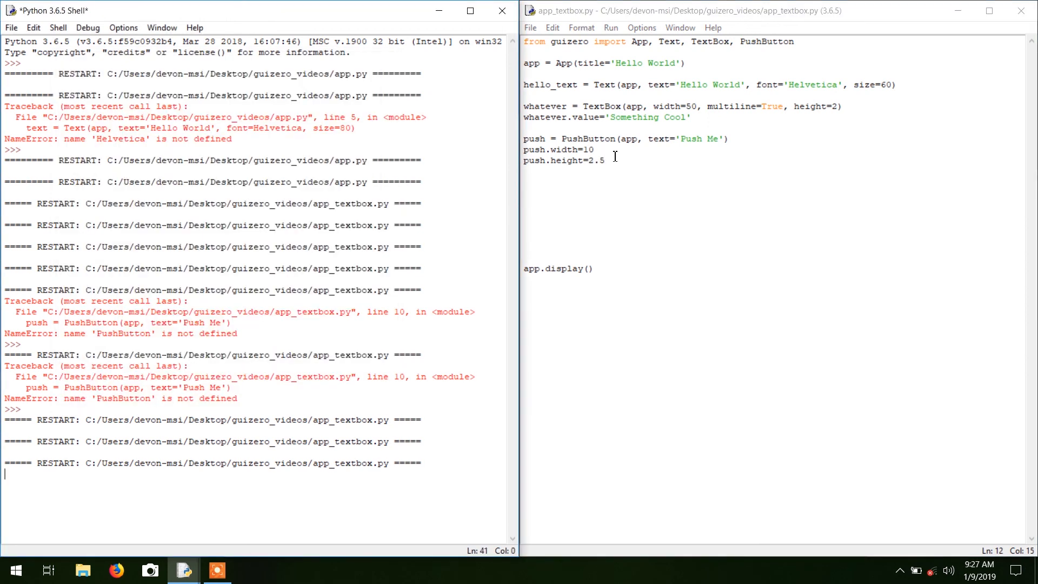
{"action": "key", "text": "F5"}
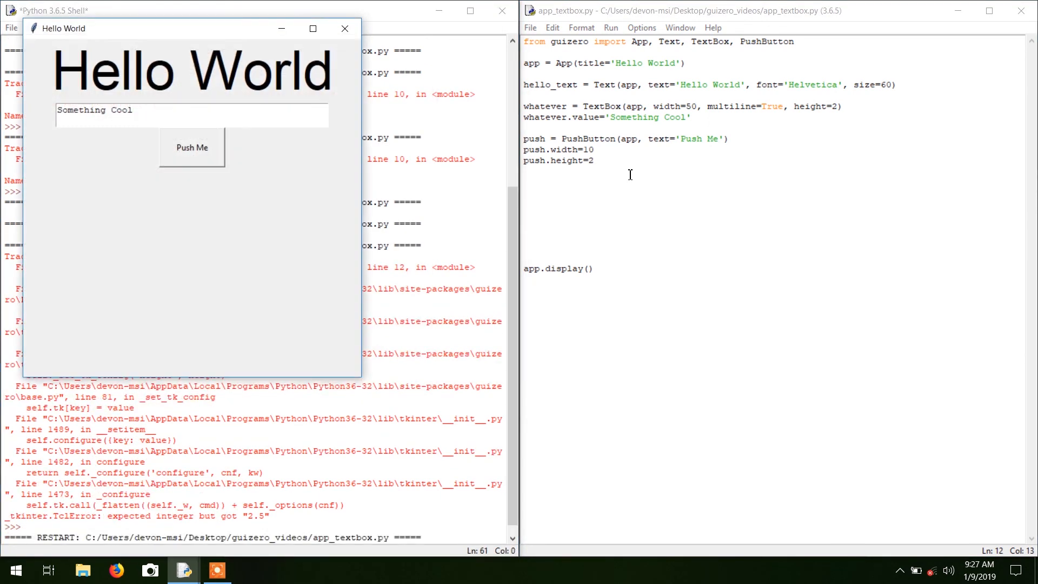
{"action": "mouse_move", "coordinate": [200, 164]}
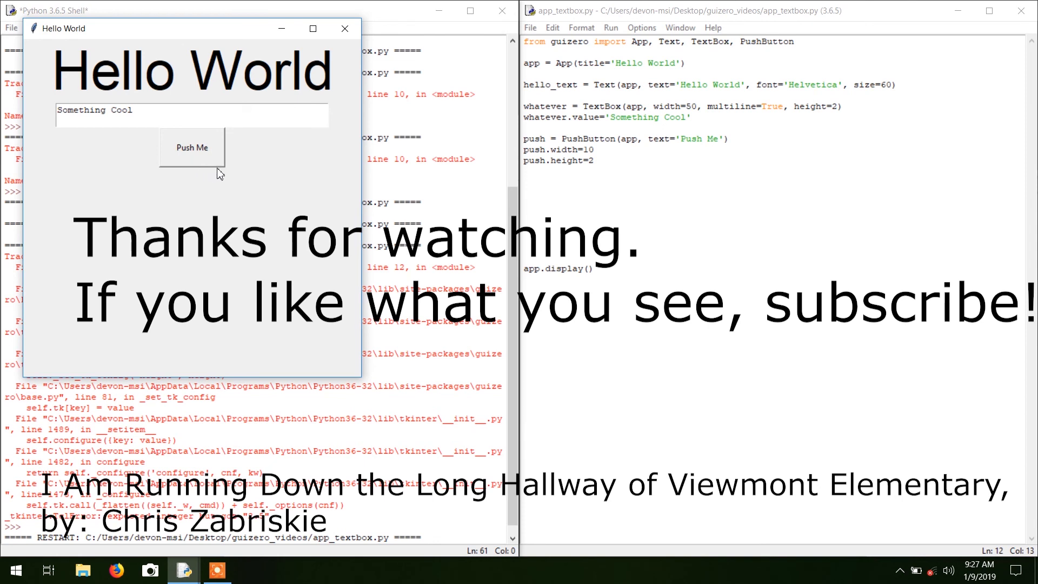
{"action": "mouse_move", "coordinate": [625, 201]}
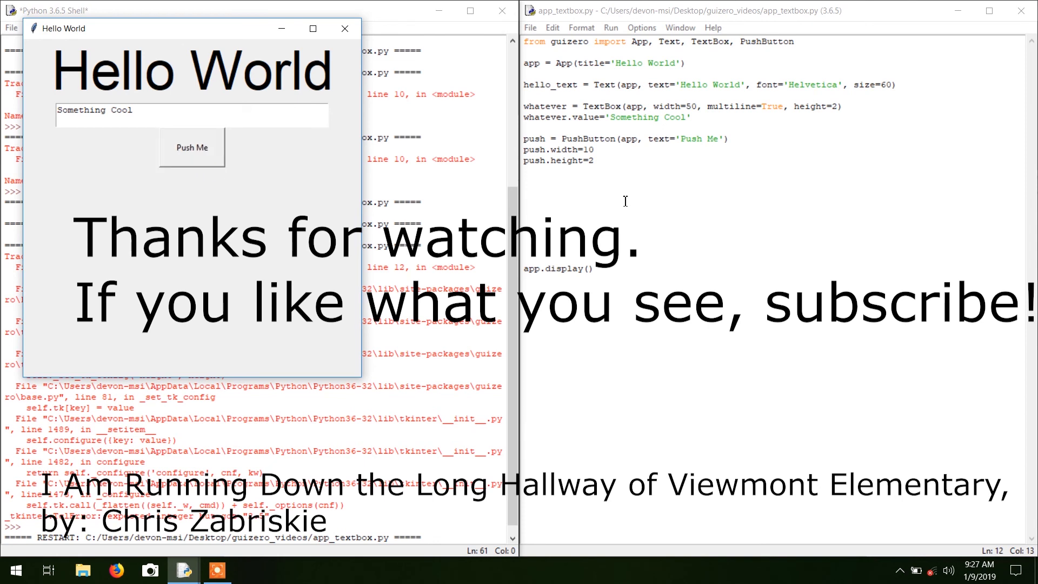